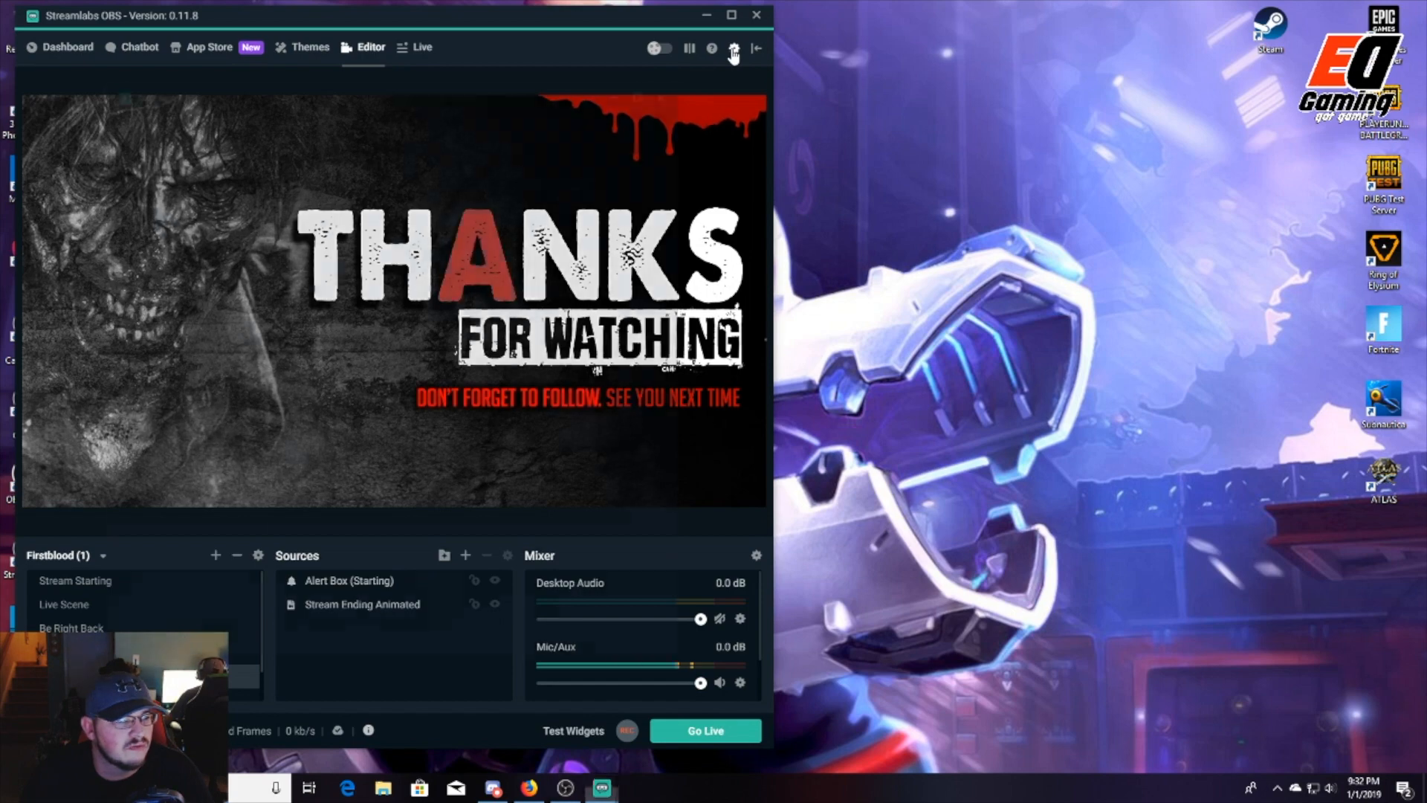
- Show the Stream settings with Facebook Live as the service and its stream key
{"action": "left_click", "coordinate": [733, 48]}
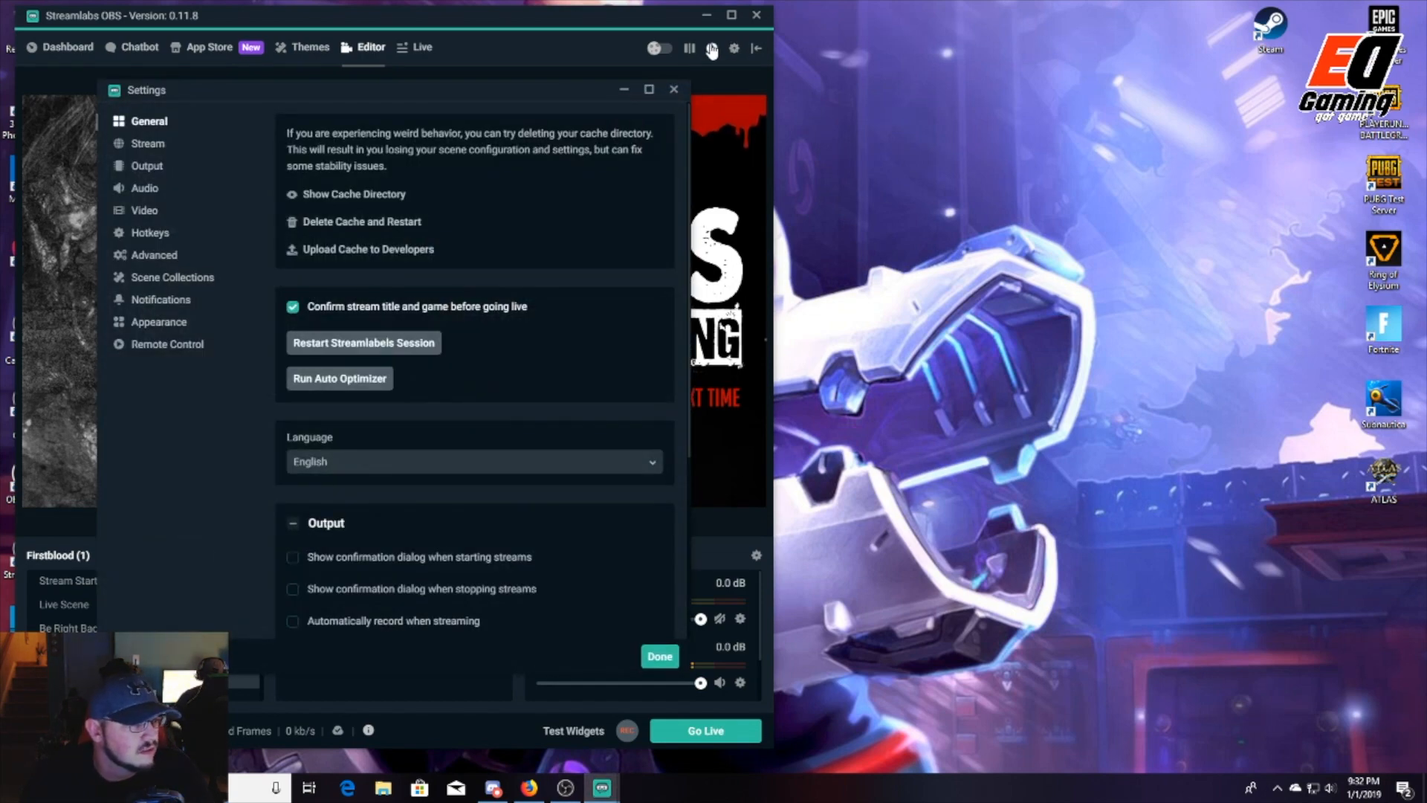
{"action": "mouse_move", "coordinate": [732, 56]}
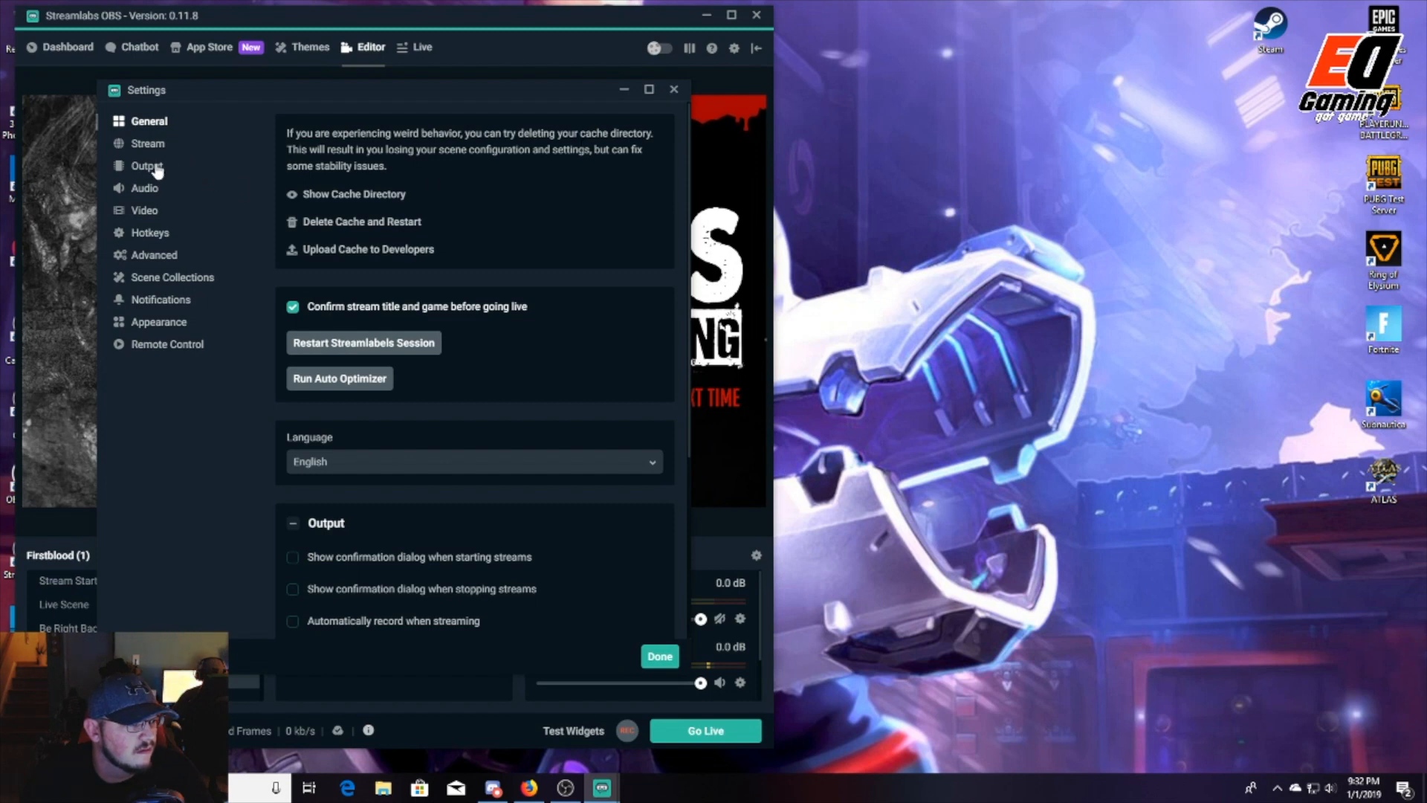
{"action": "left_click", "coordinate": [147, 142]}
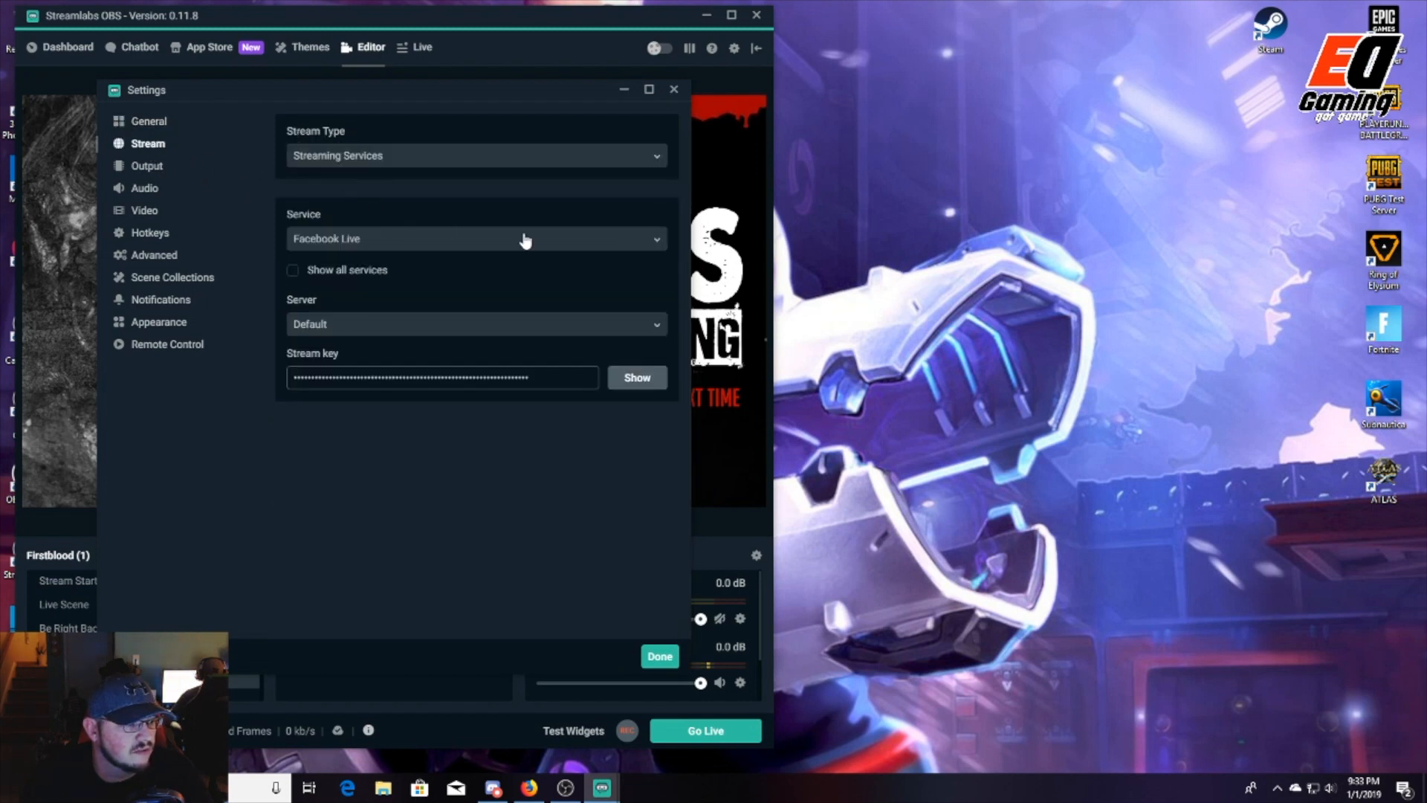
{"action": "mouse_move", "coordinate": [578, 248]}
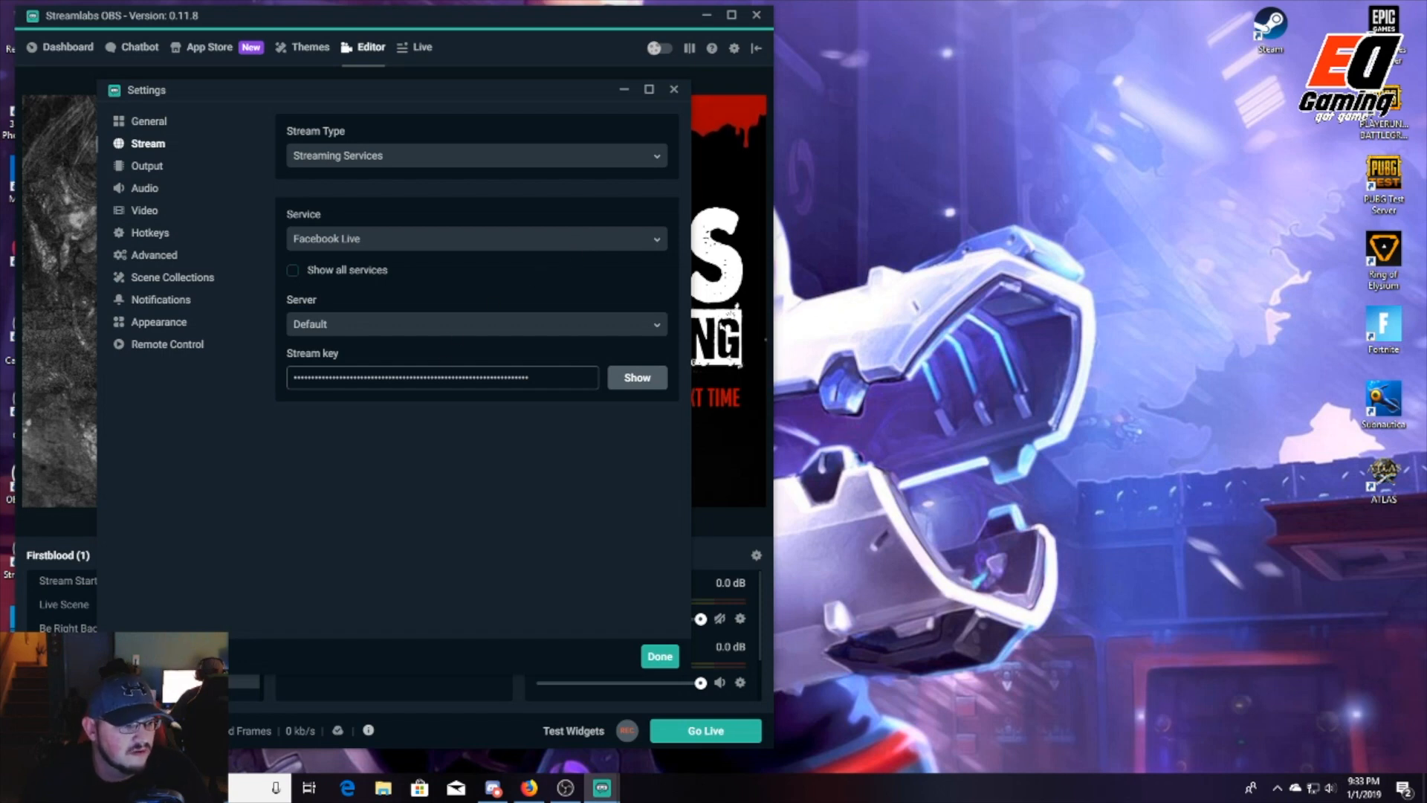
{"action": "mouse_move", "coordinate": [605, 385]}
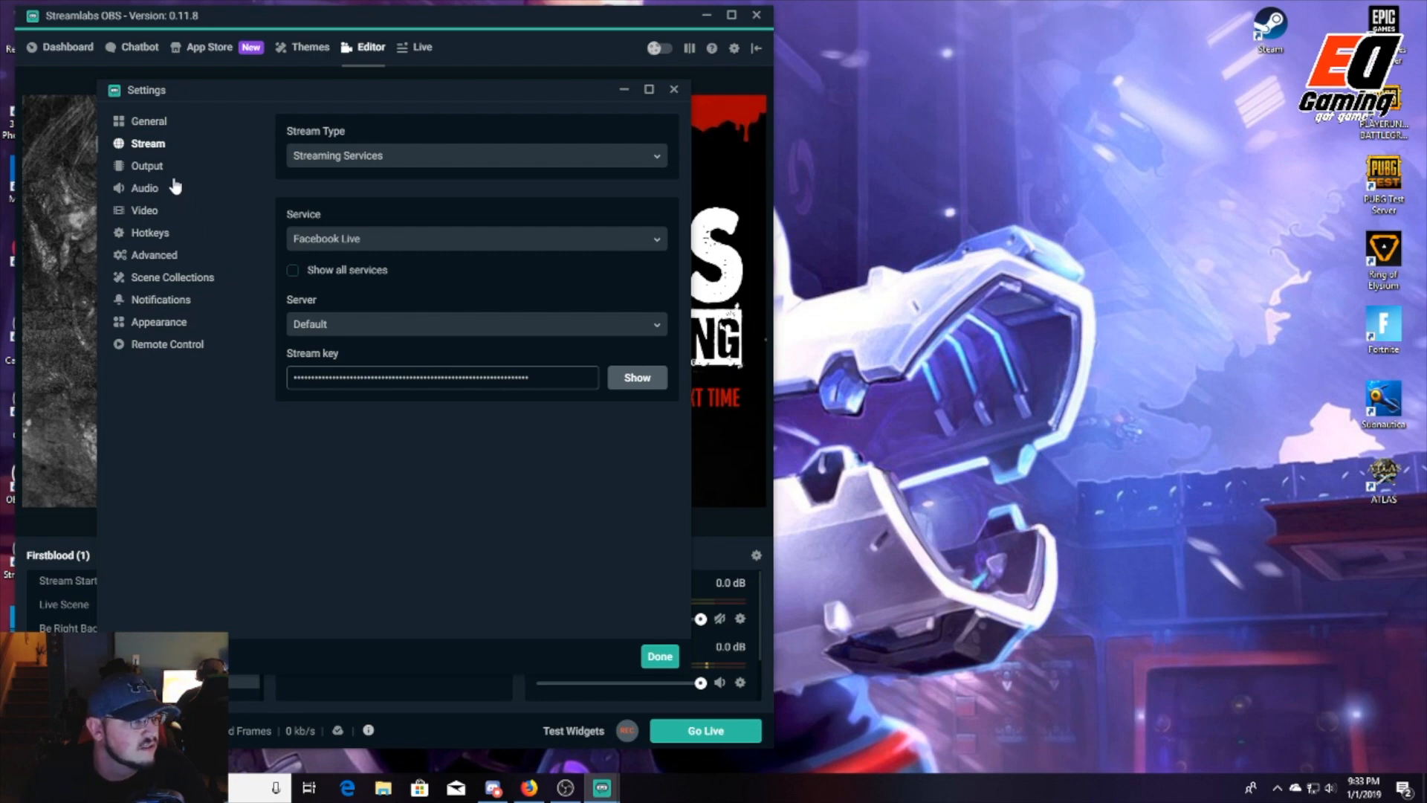
- Keep NVENC as the streaming encoder in the Output settings and scroll through CBR 6000 bitrate options
{"action": "left_click", "coordinate": [147, 165]}
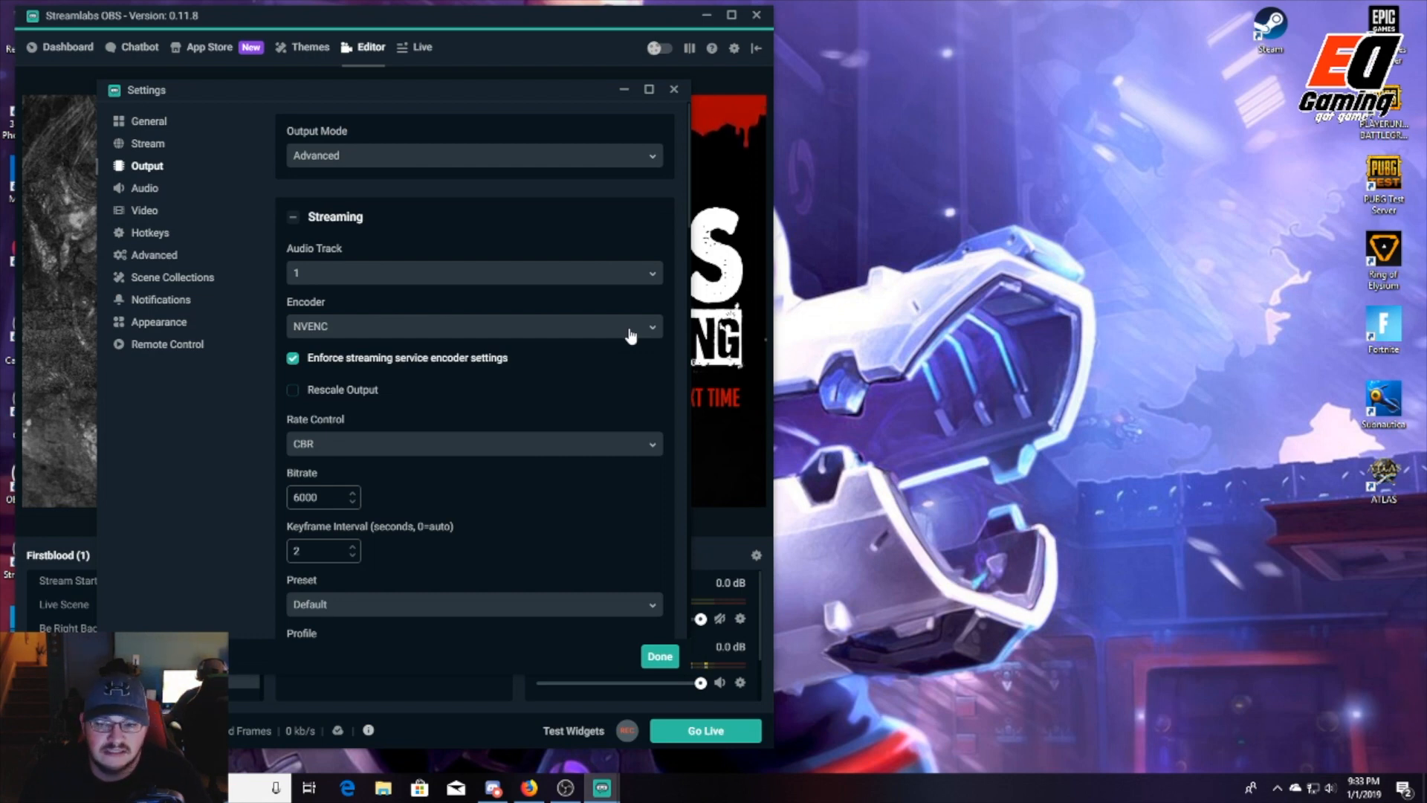
{"action": "left_click", "coordinate": [472, 325]}
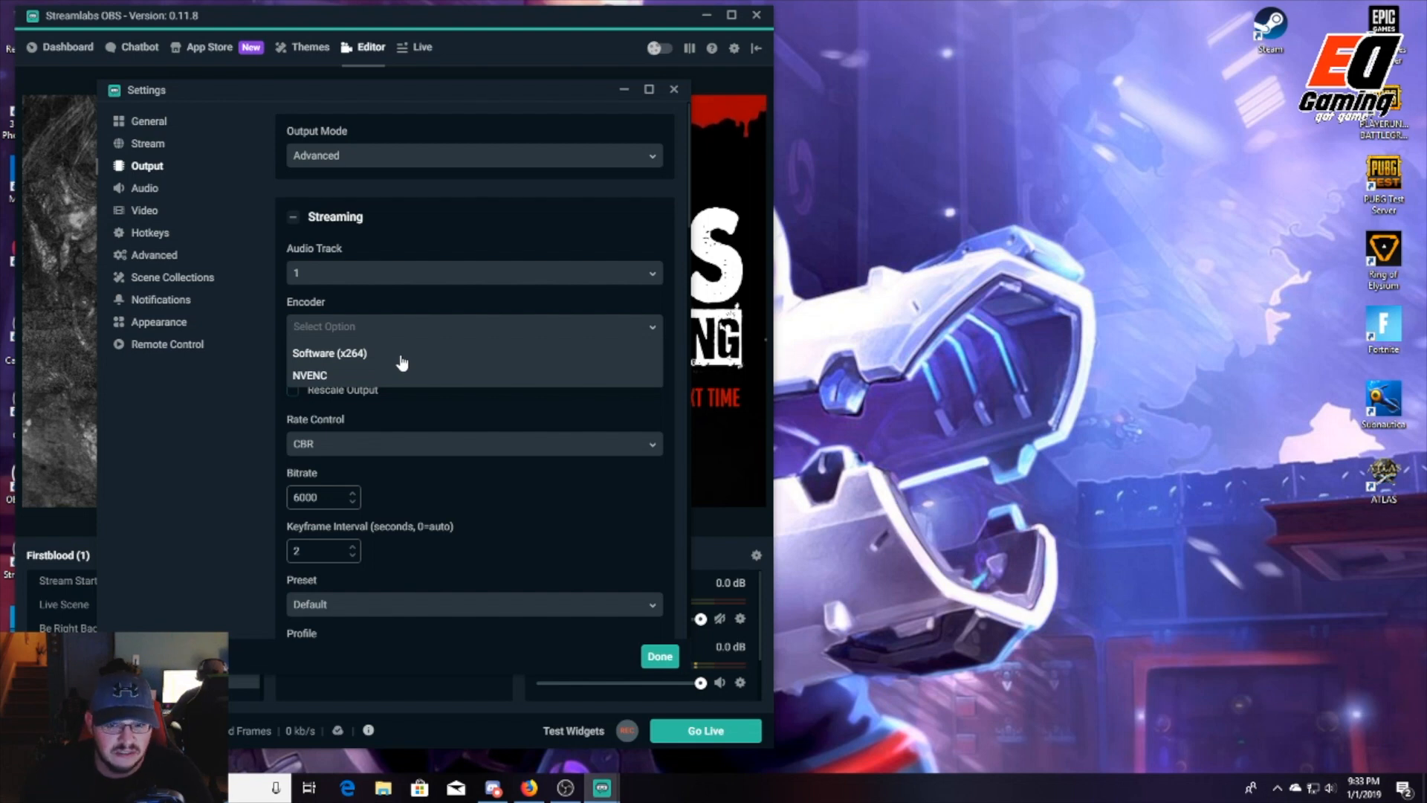
{"action": "mouse_move", "coordinate": [382, 382]}
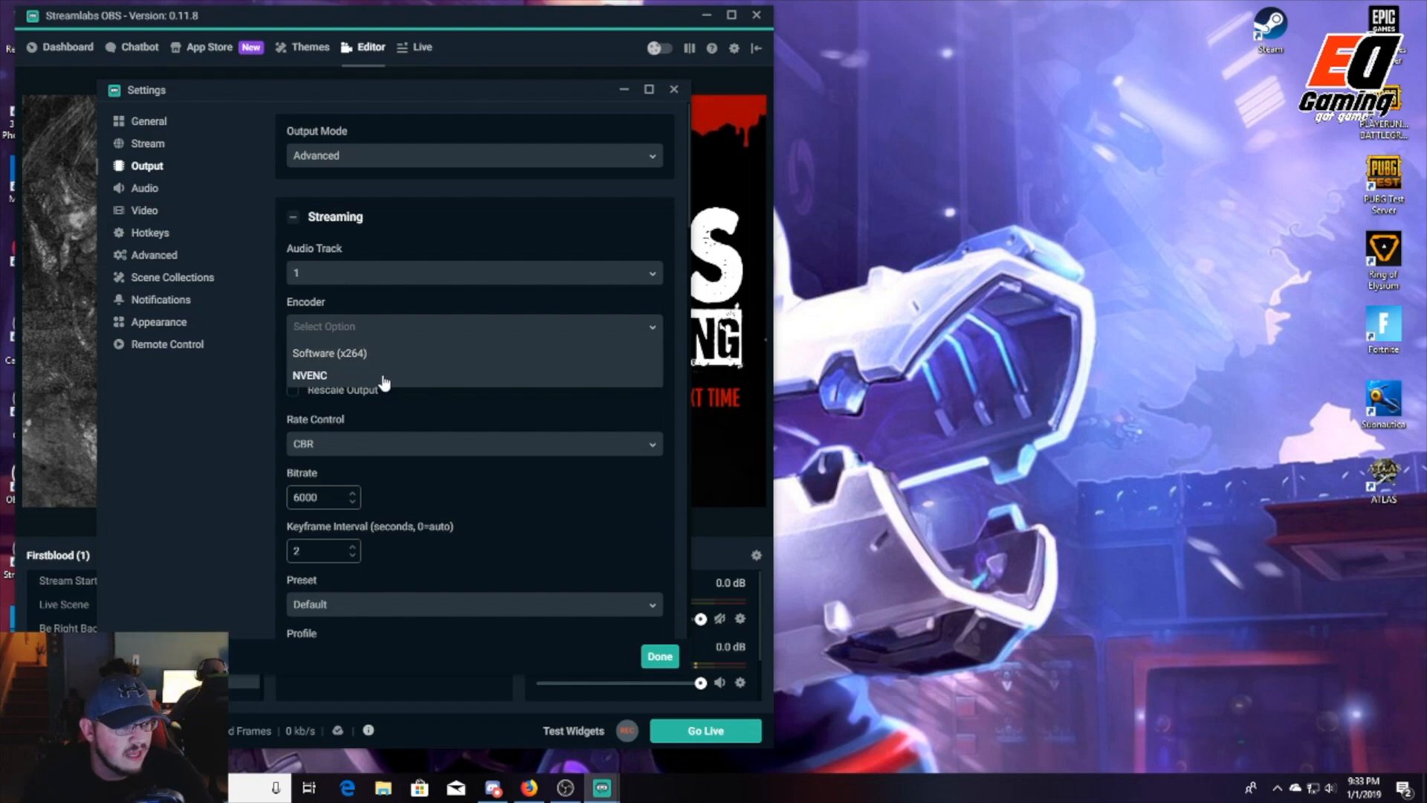
{"action": "left_click", "coordinate": [309, 374]}
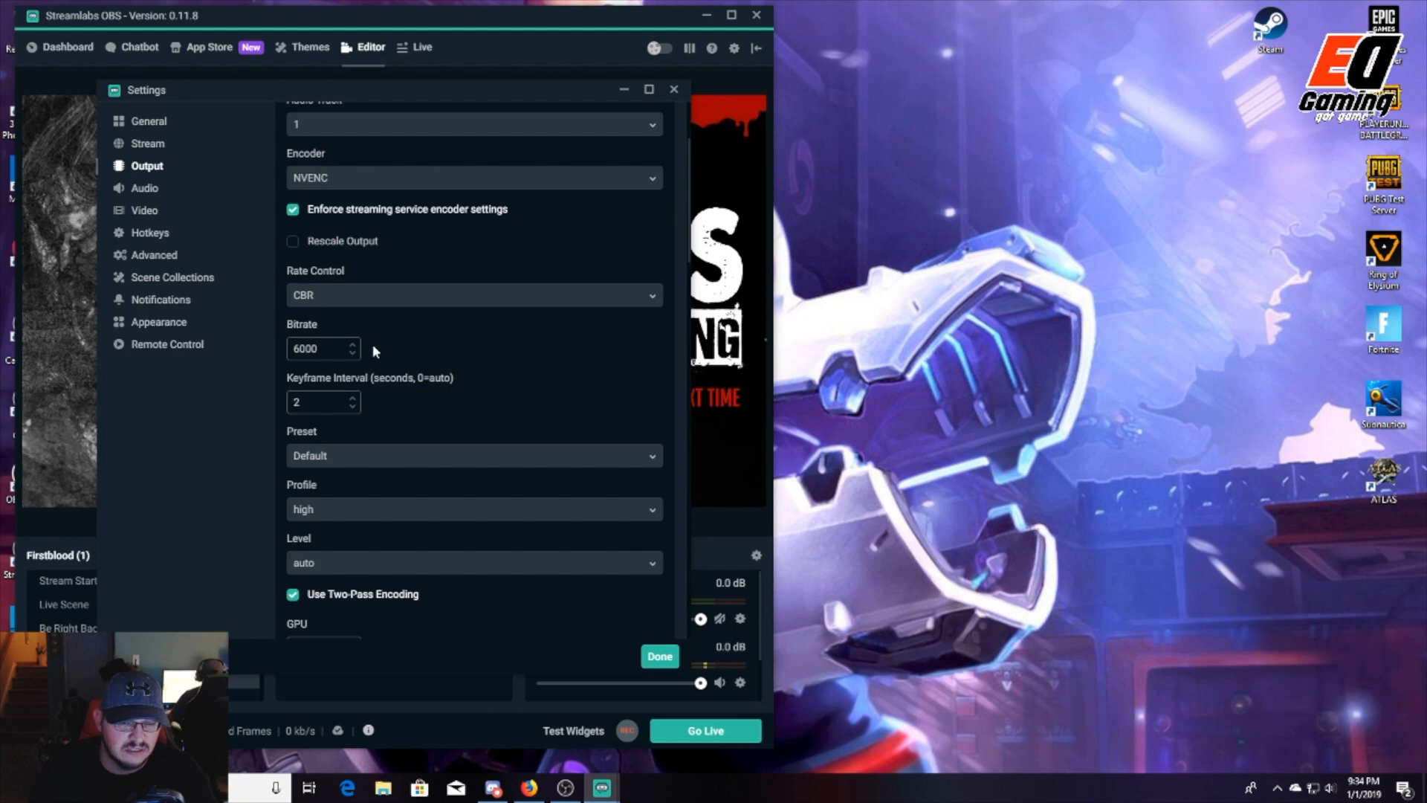
{"action": "mouse_move", "coordinate": [373, 351]}
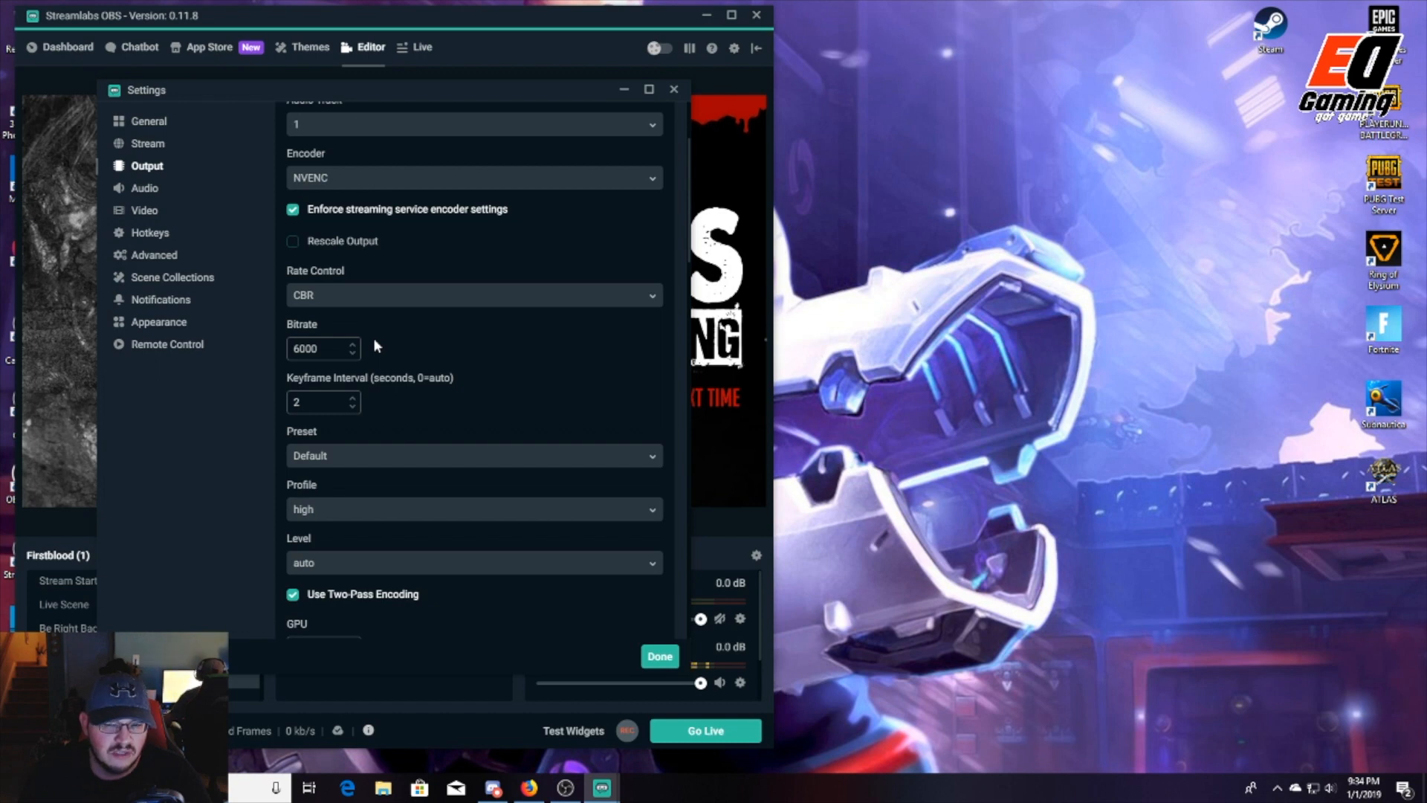
{"action": "mouse_move", "coordinate": [326, 435]}
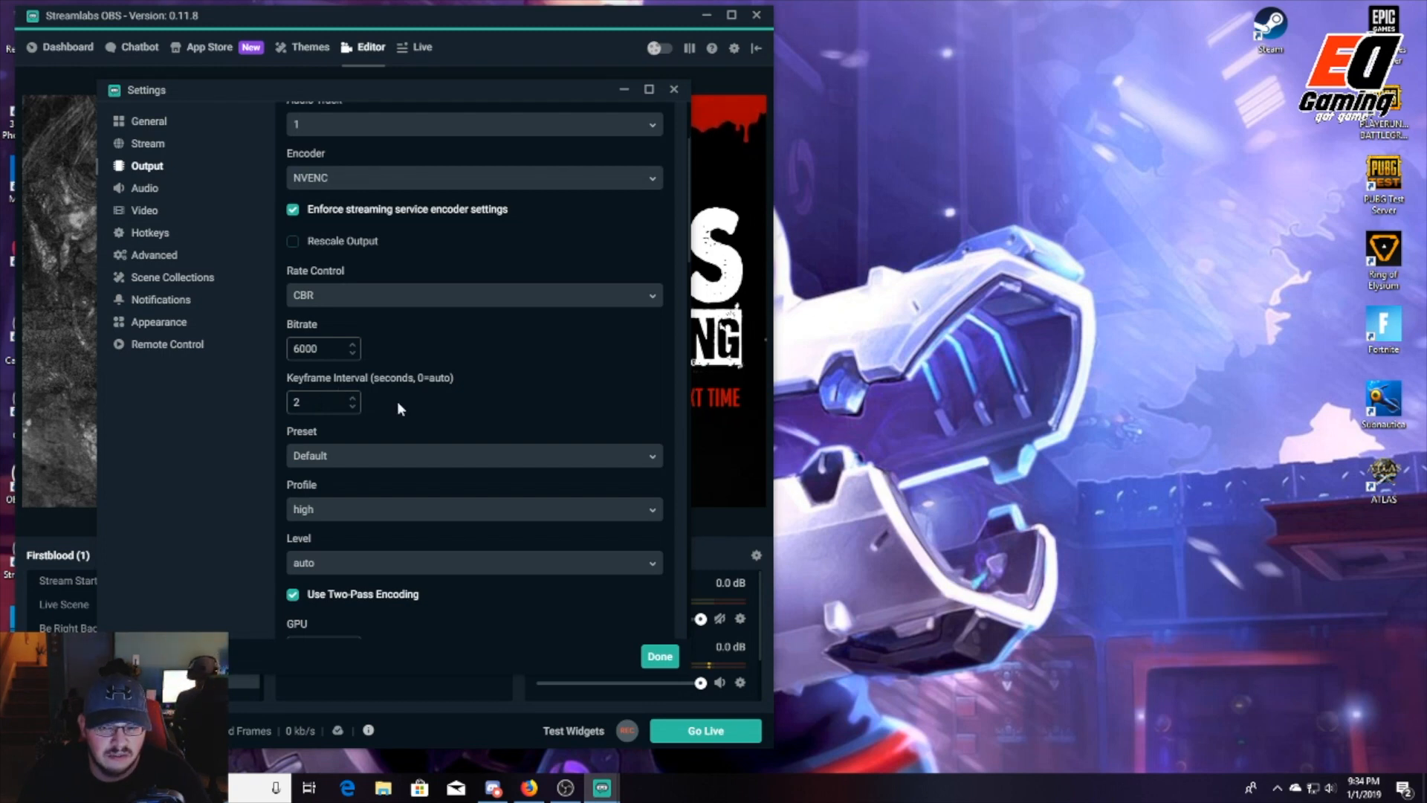
{"action": "mouse_move", "coordinate": [535, 513]}
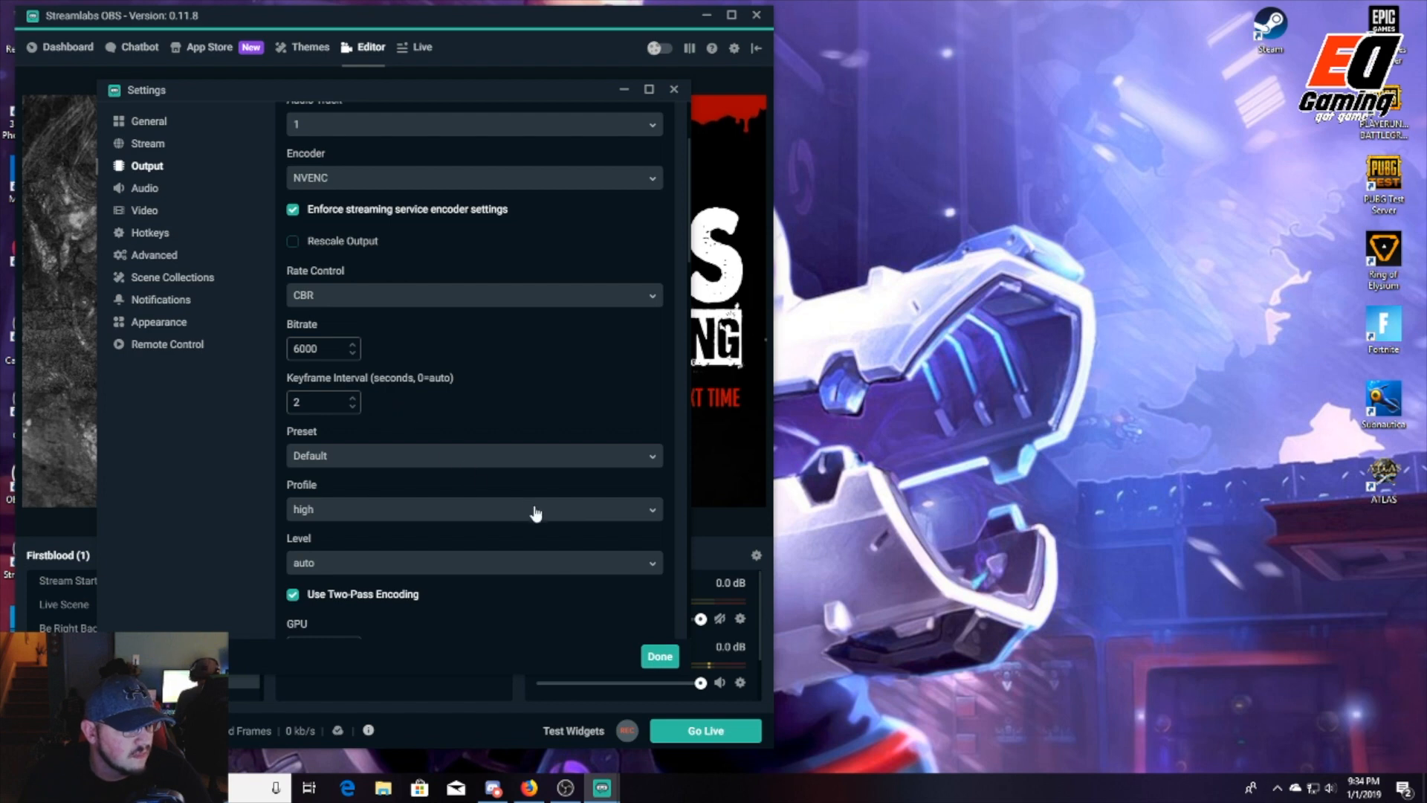
{"action": "mouse_move", "coordinate": [428, 508]}
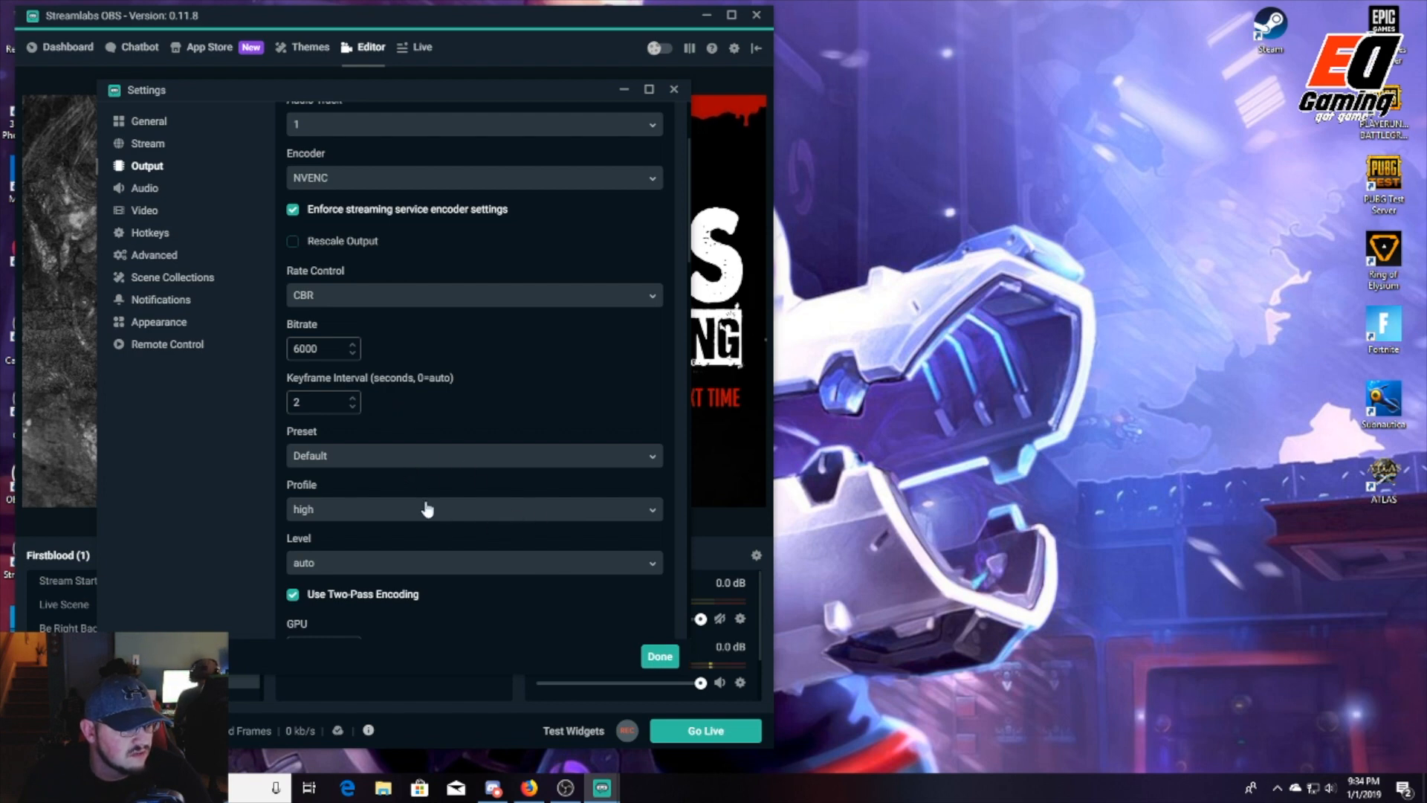
{"action": "scroll", "scroll_direction": "down", "scroll_amount": 3}
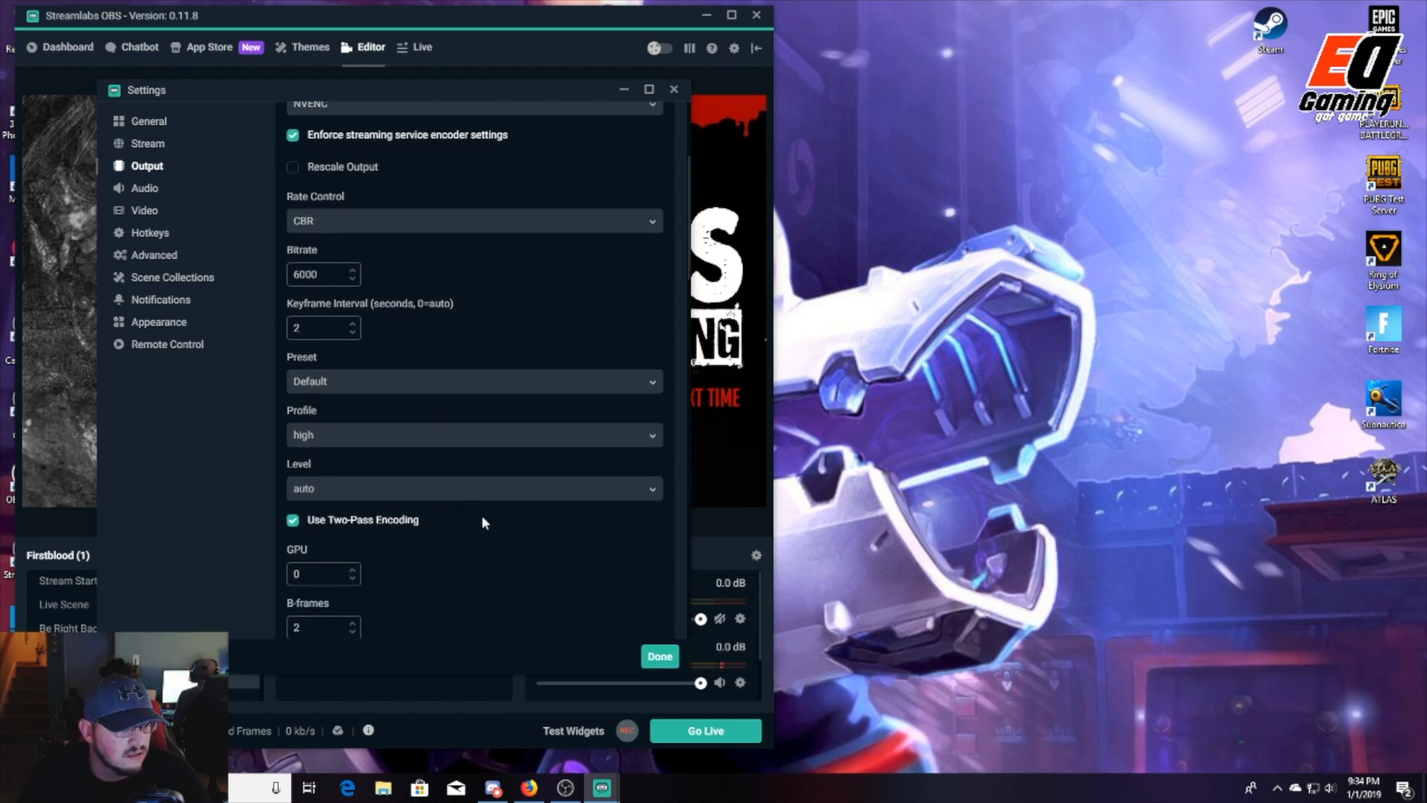
{"action": "scroll", "scroll_direction": "down", "scroll_amount": 3}
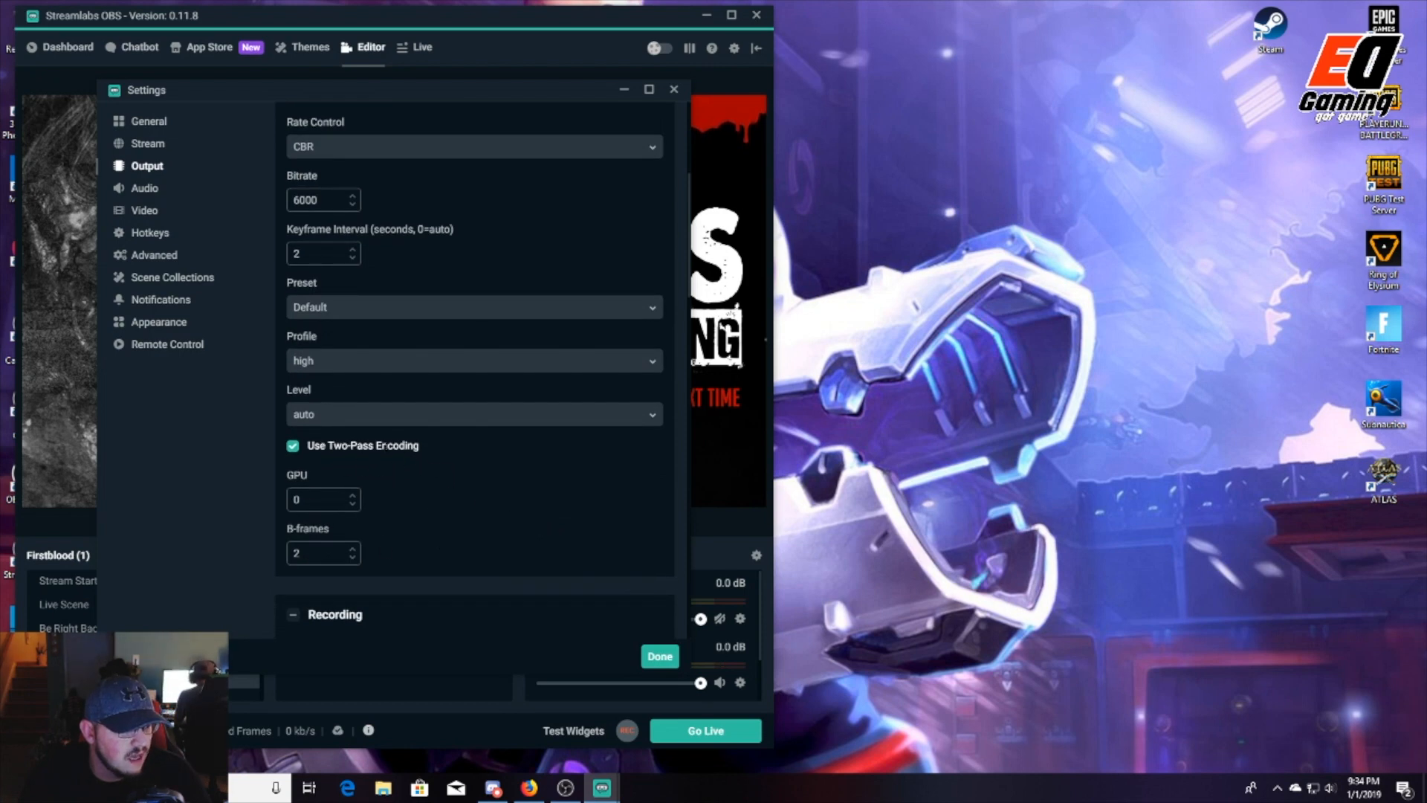
{"action": "mouse_move", "coordinate": [365, 499]}
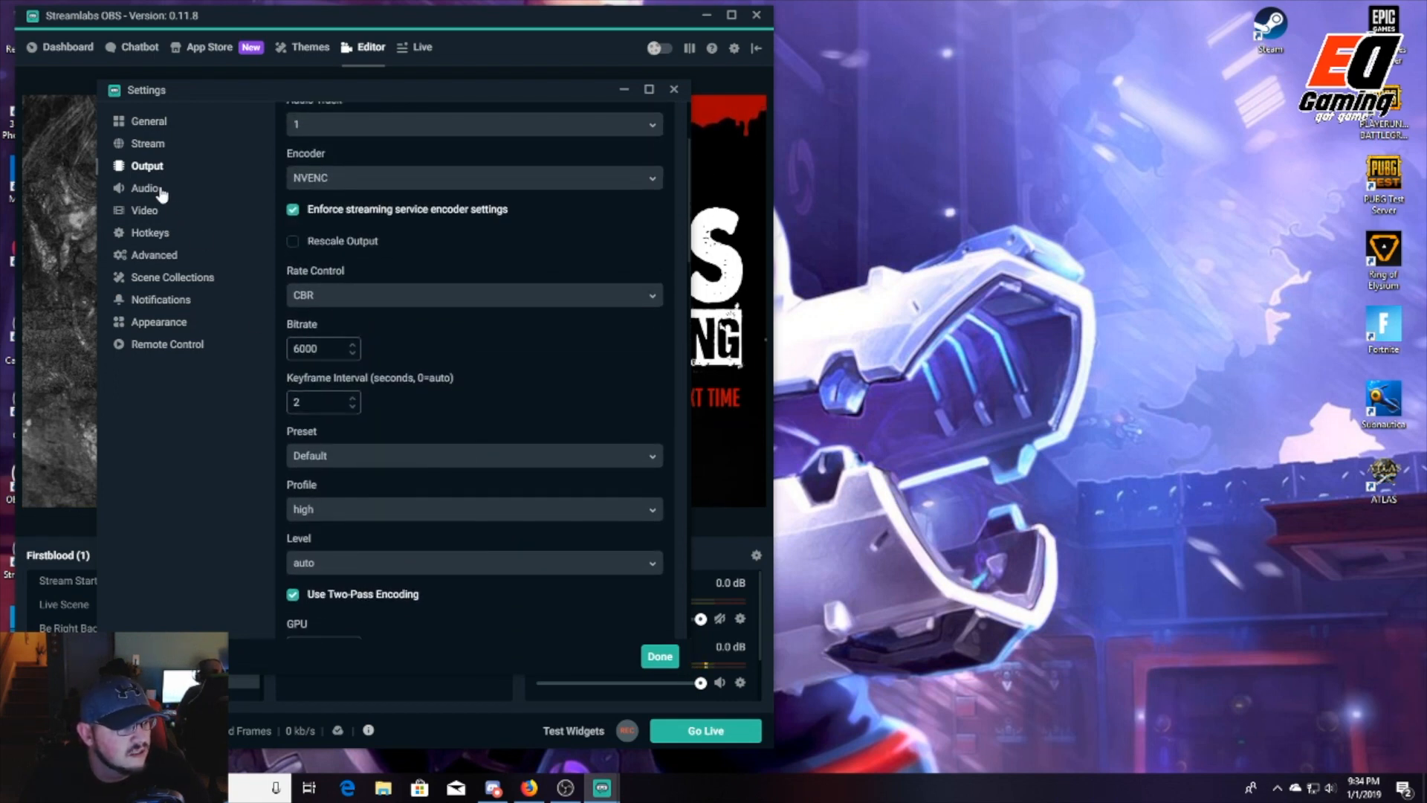
- Show the audio devices: default desktop audio and the Turtle Beach Stream Mic
{"action": "left_click", "coordinate": [145, 187]}
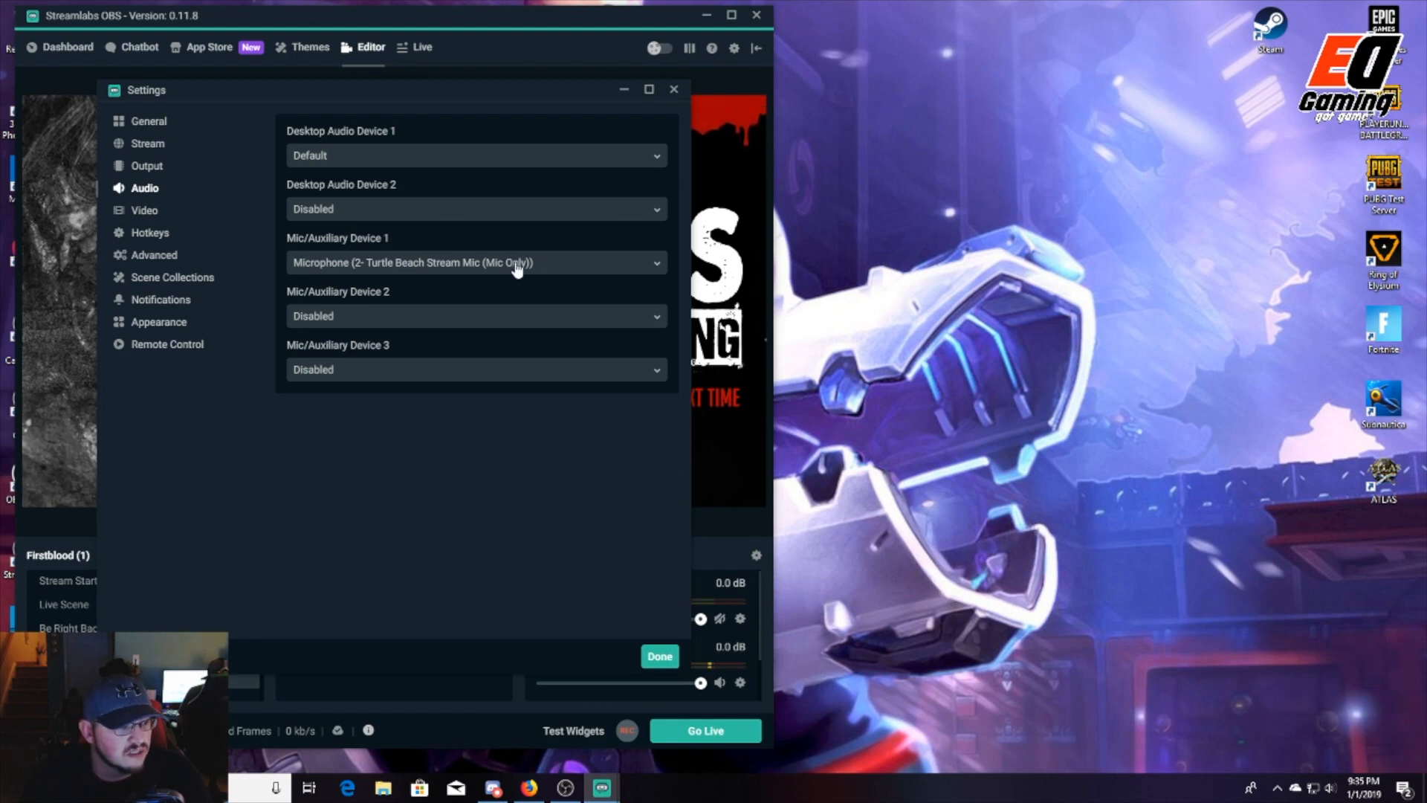
{"action": "mouse_move", "coordinate": [515, 283]}
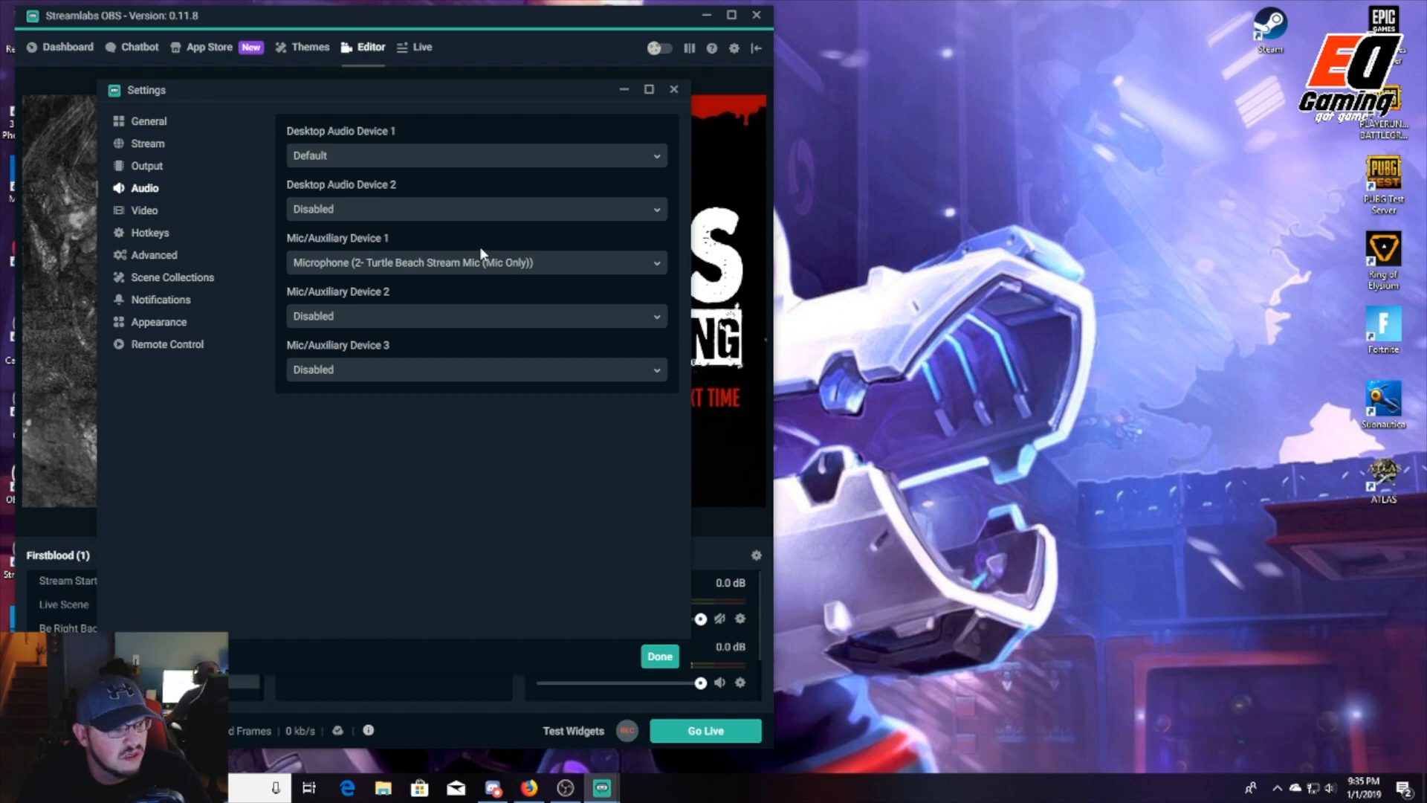
{"action": "mouse_move", "coordinate": [472, 266]}
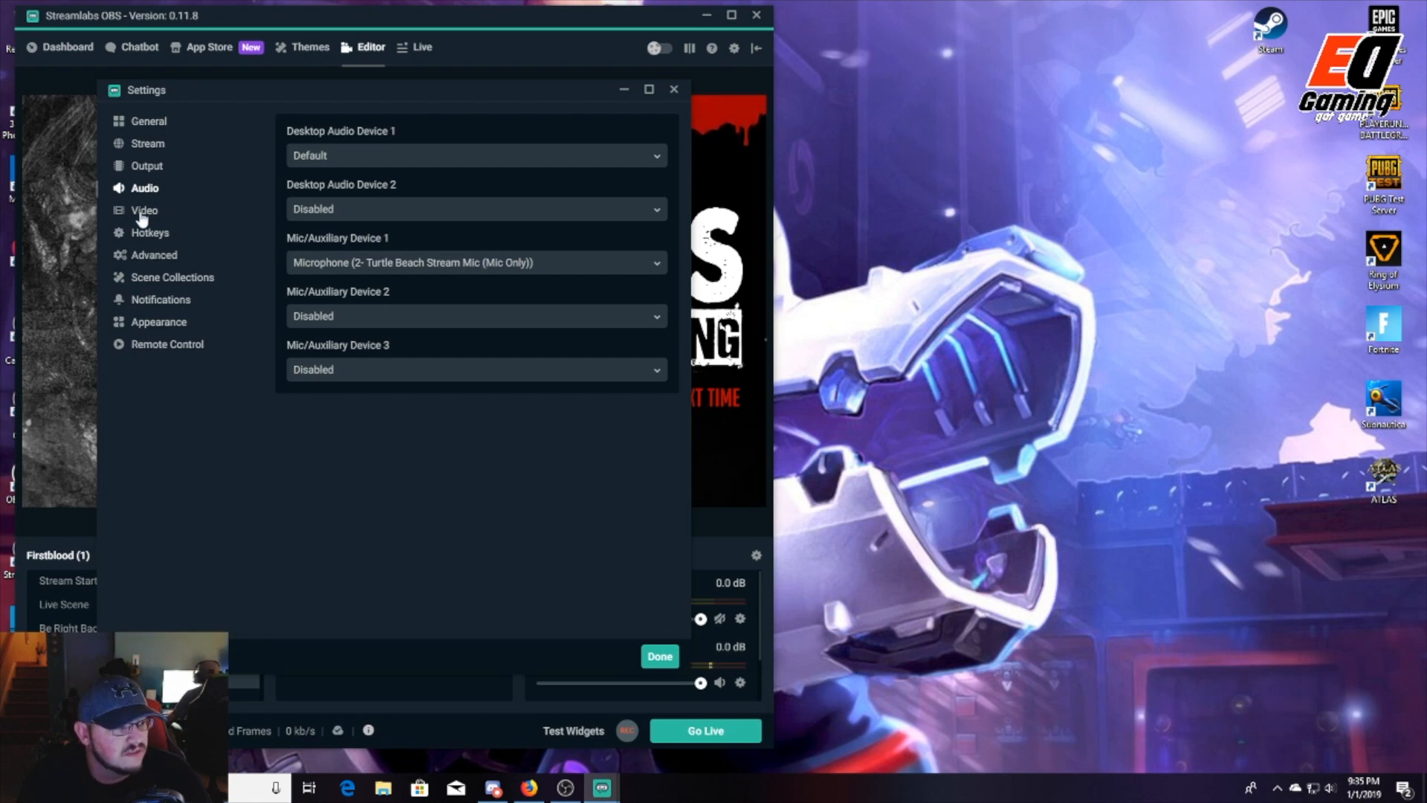
- Show the video settings: 1920x1080 canvas, 1280x720 output, 60 FPS
{"action": "left_click", "coordinate": [144, 210]}
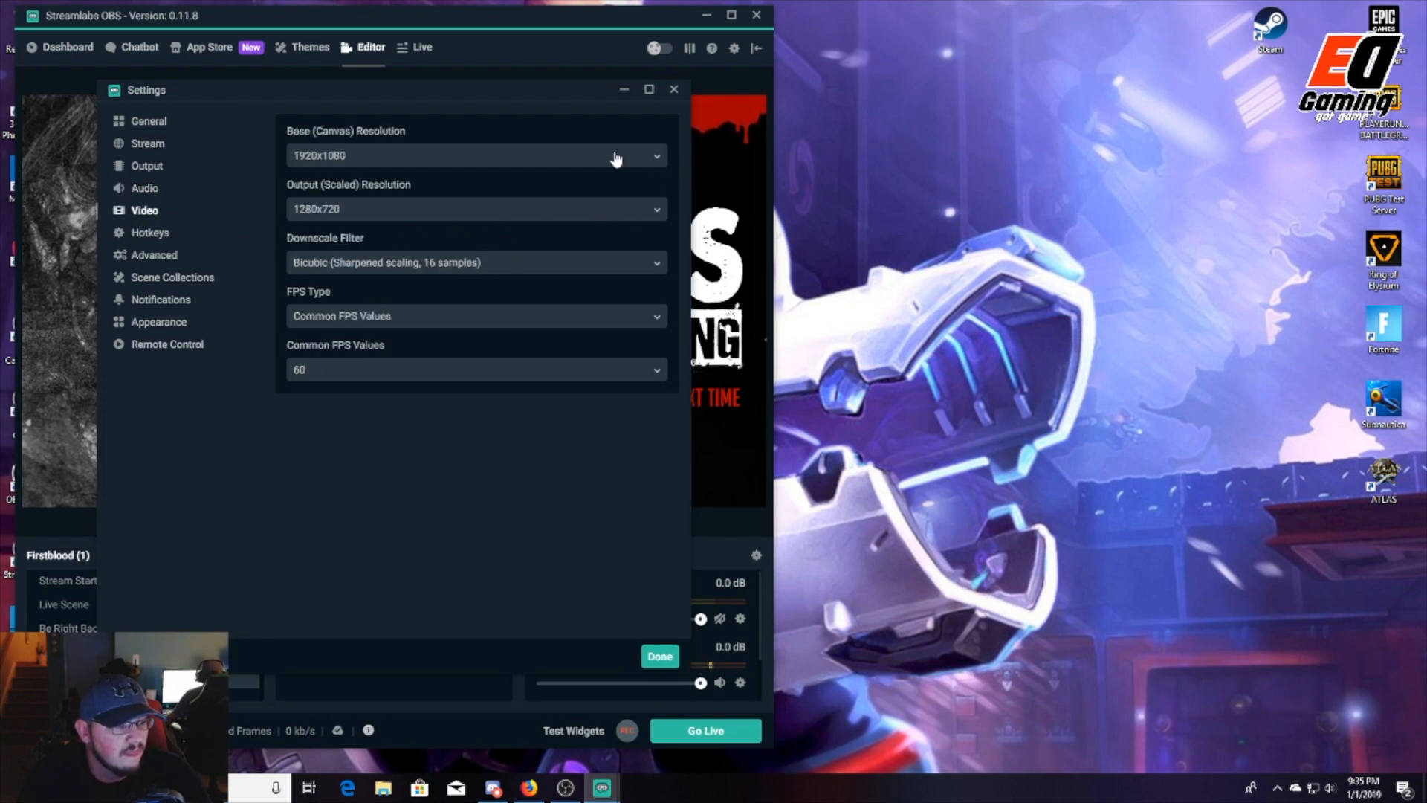
{"action": "mouse_move", "coordinate": [347, 165]}
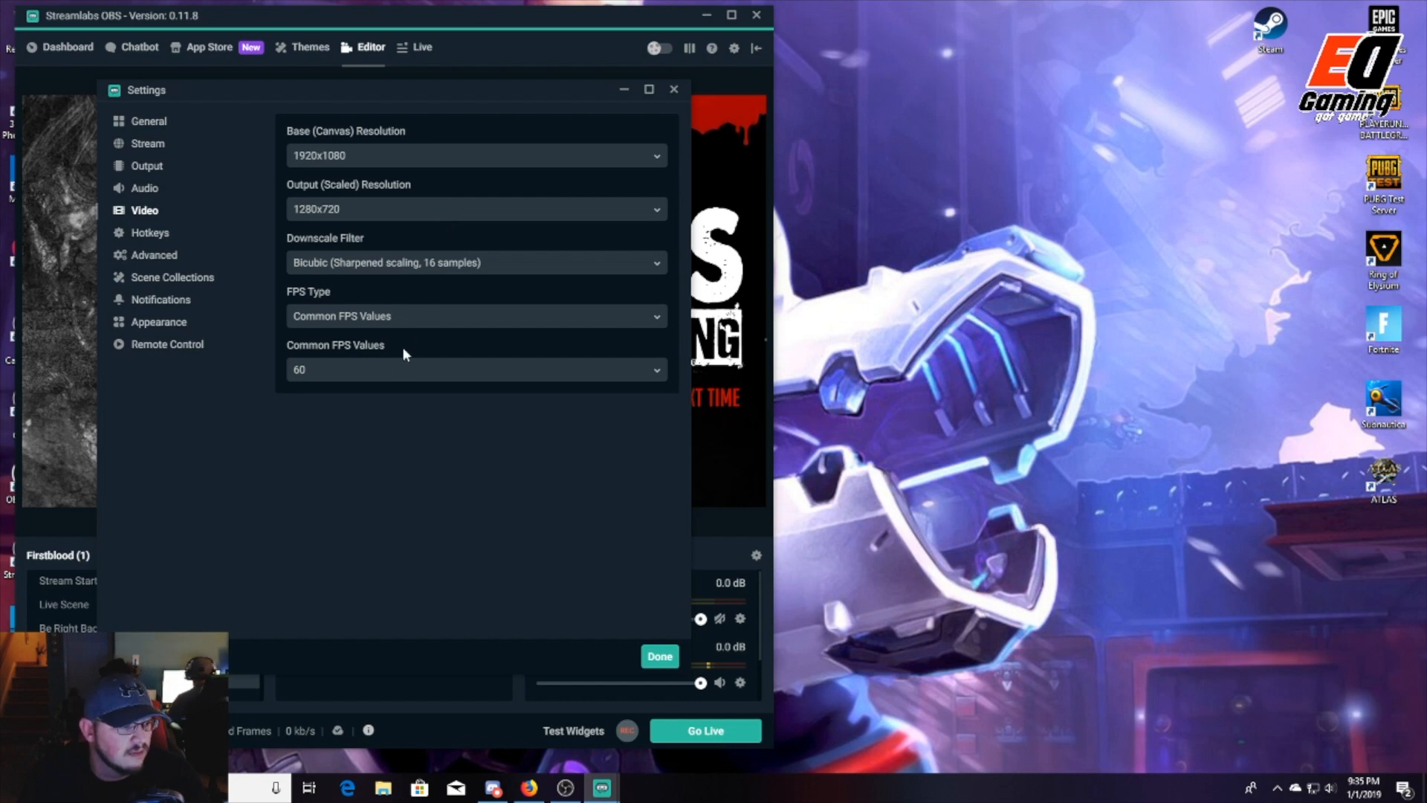
{"action": "mouse_move", "coordinate": [400, 378]}
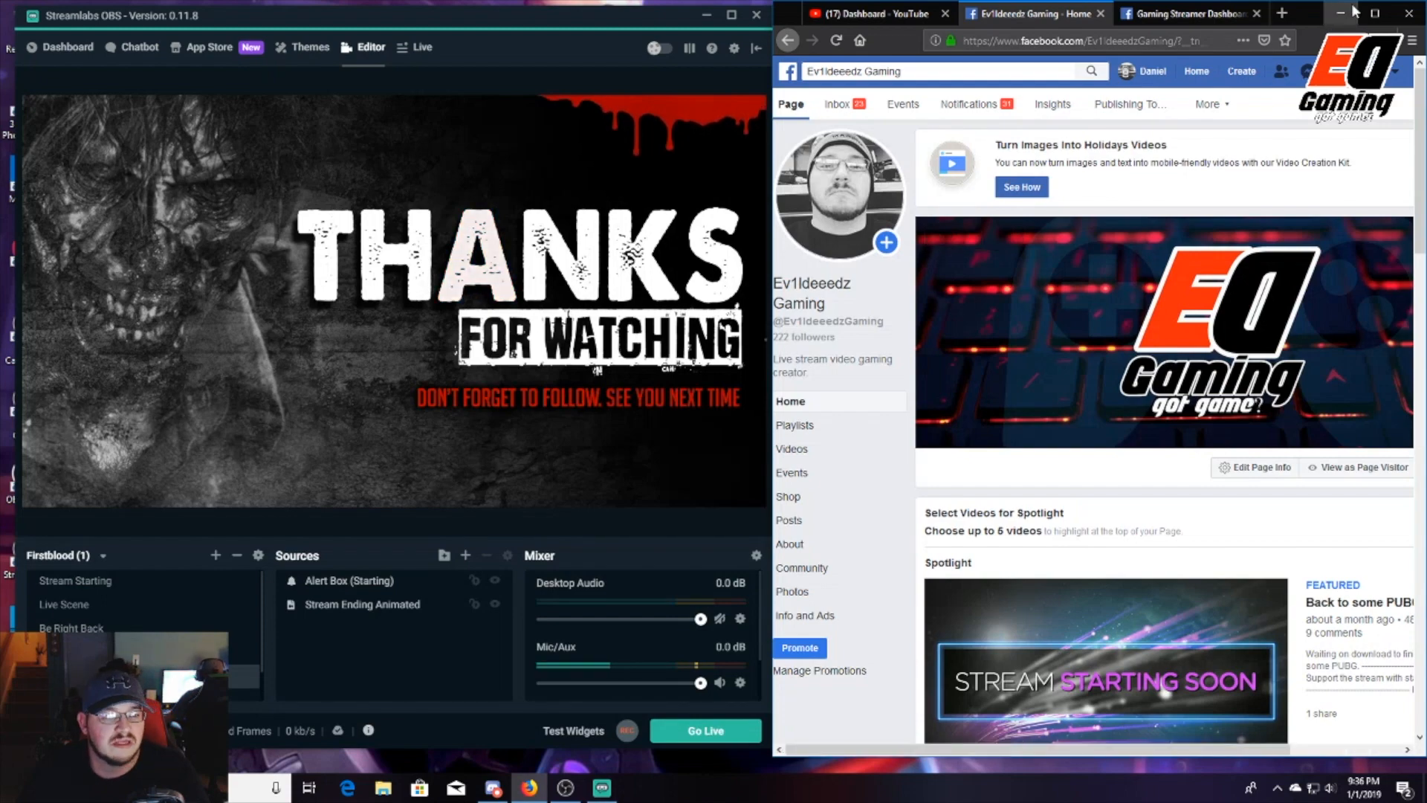
- Maximize Firefox and start a Live video post from the Ev1ldeeedz Gaming page composer
{"action": "left_click", "coordinate": [1373, 14]}
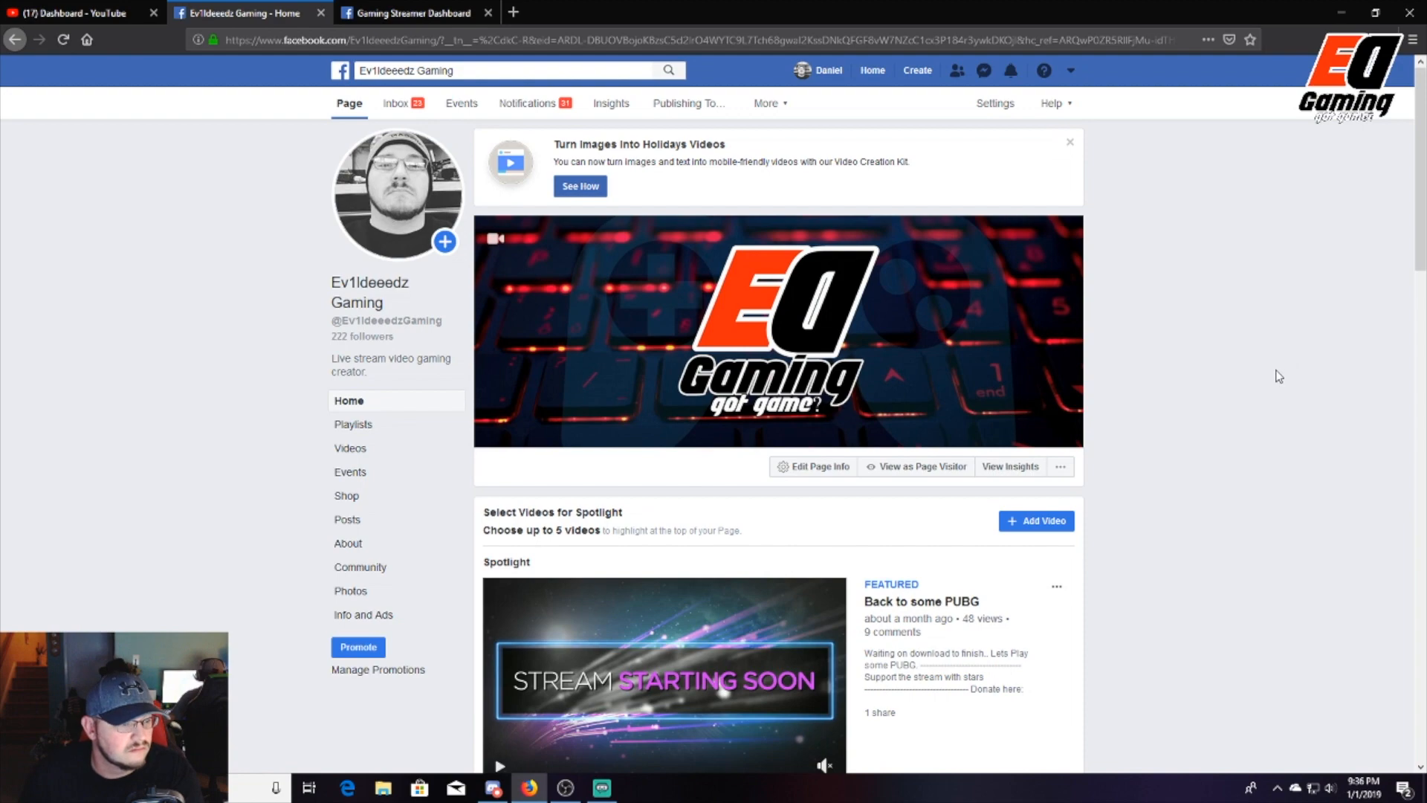
{"action": "scroll", "scroll_direction": "down", "scroll_amount": 3}
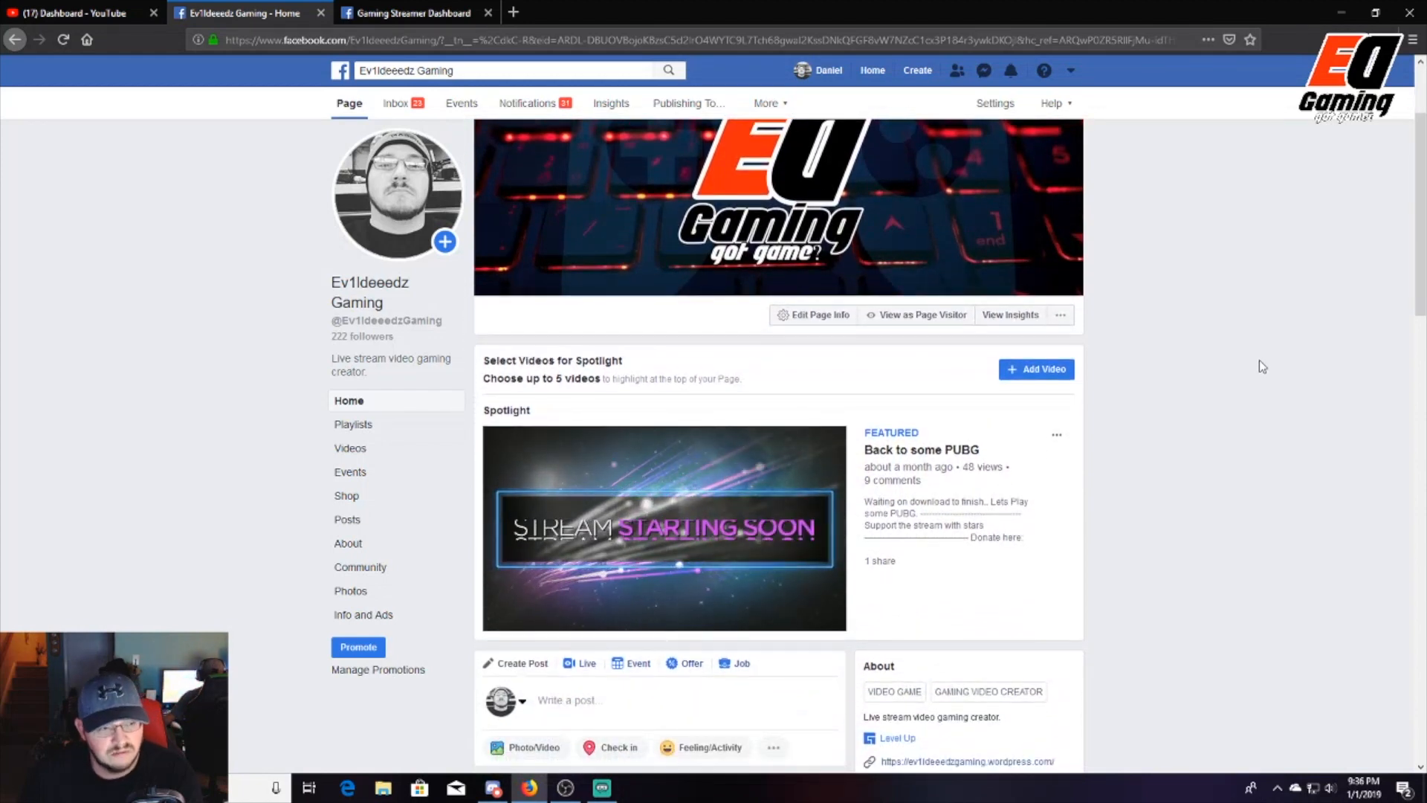
{"action": "scroll", "scroll_direction": "down", "scroll_amount": 3}
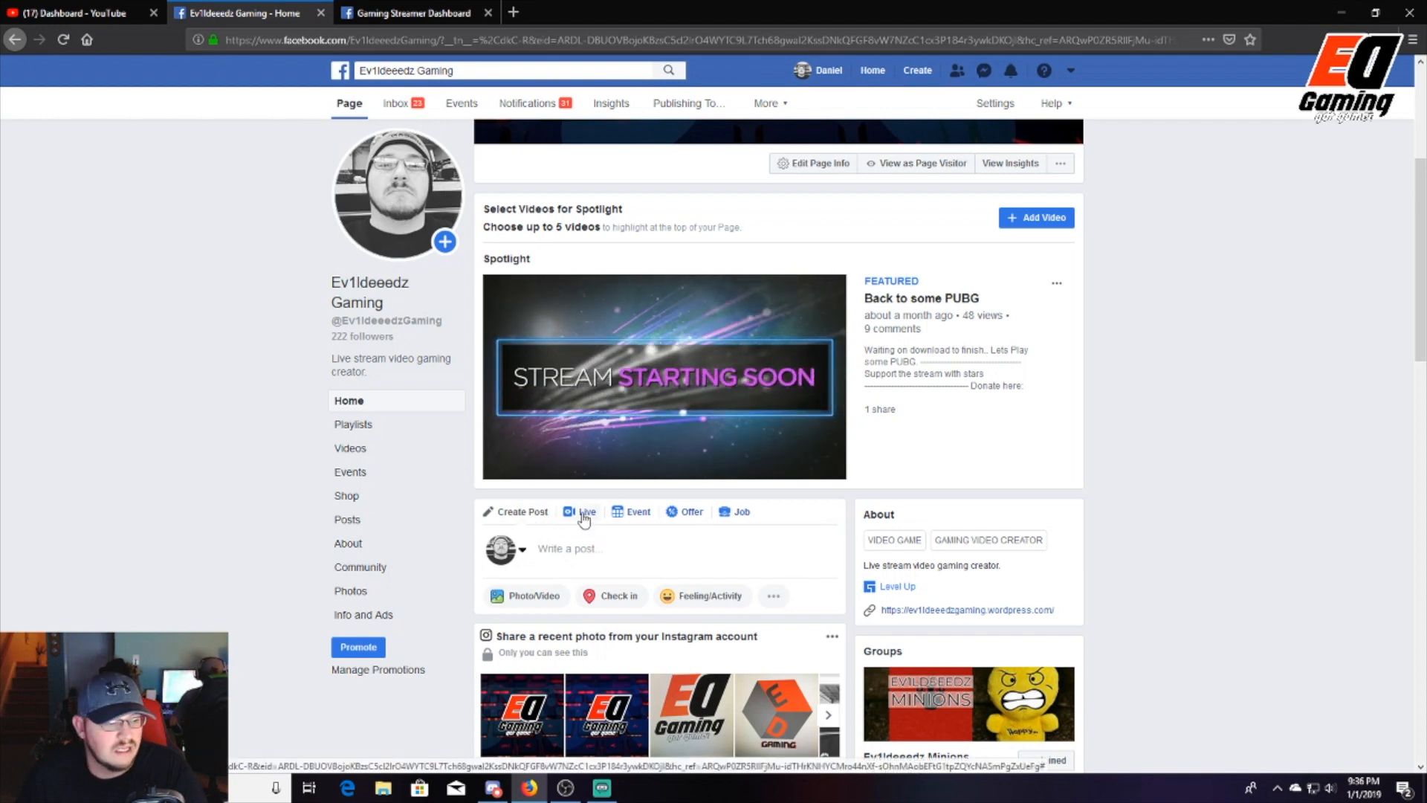
{"action": "left_click", "coordinate": [585, 510]}
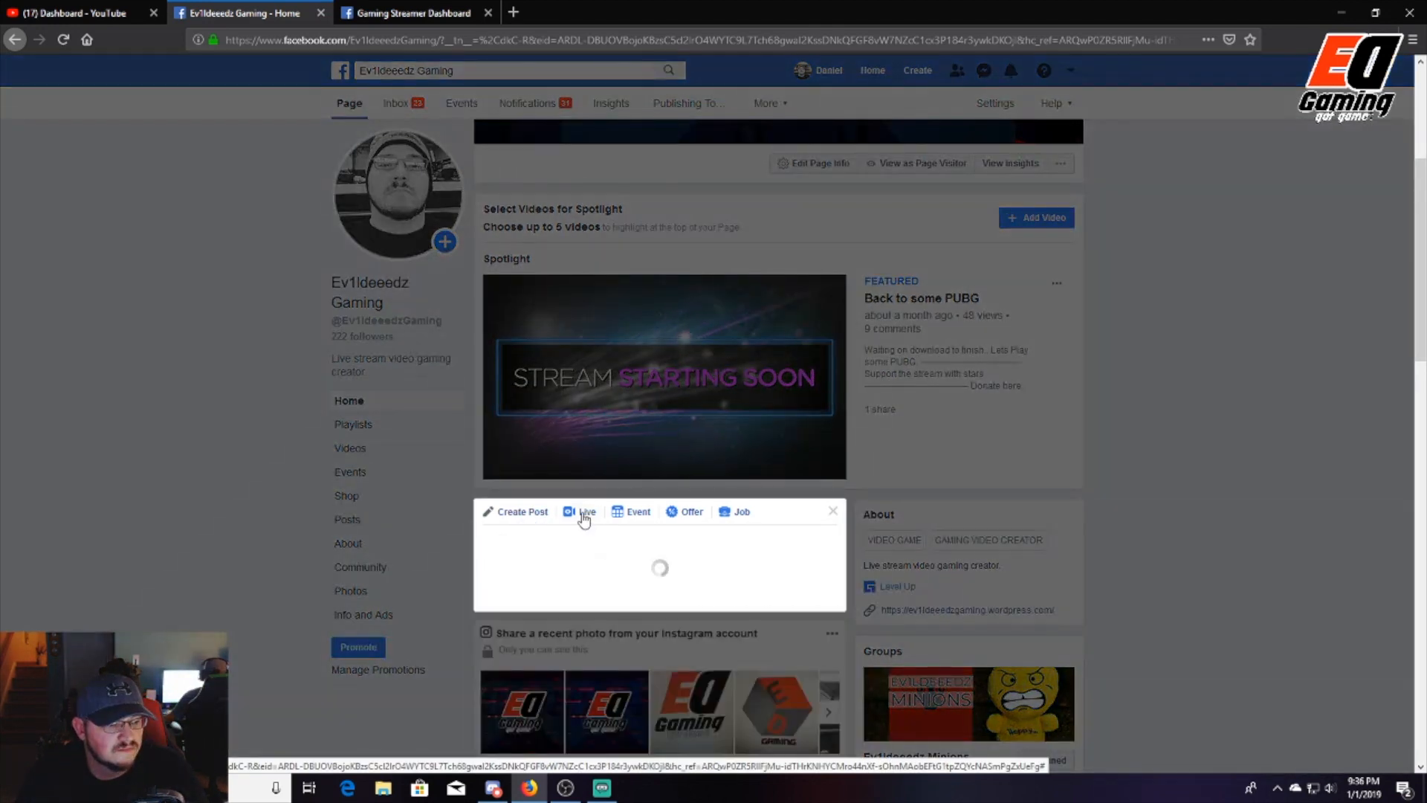
- Allow the browser through the firewall and choose going live via streaming software
{"action": "left_click", "coordinate": [585, 511]}
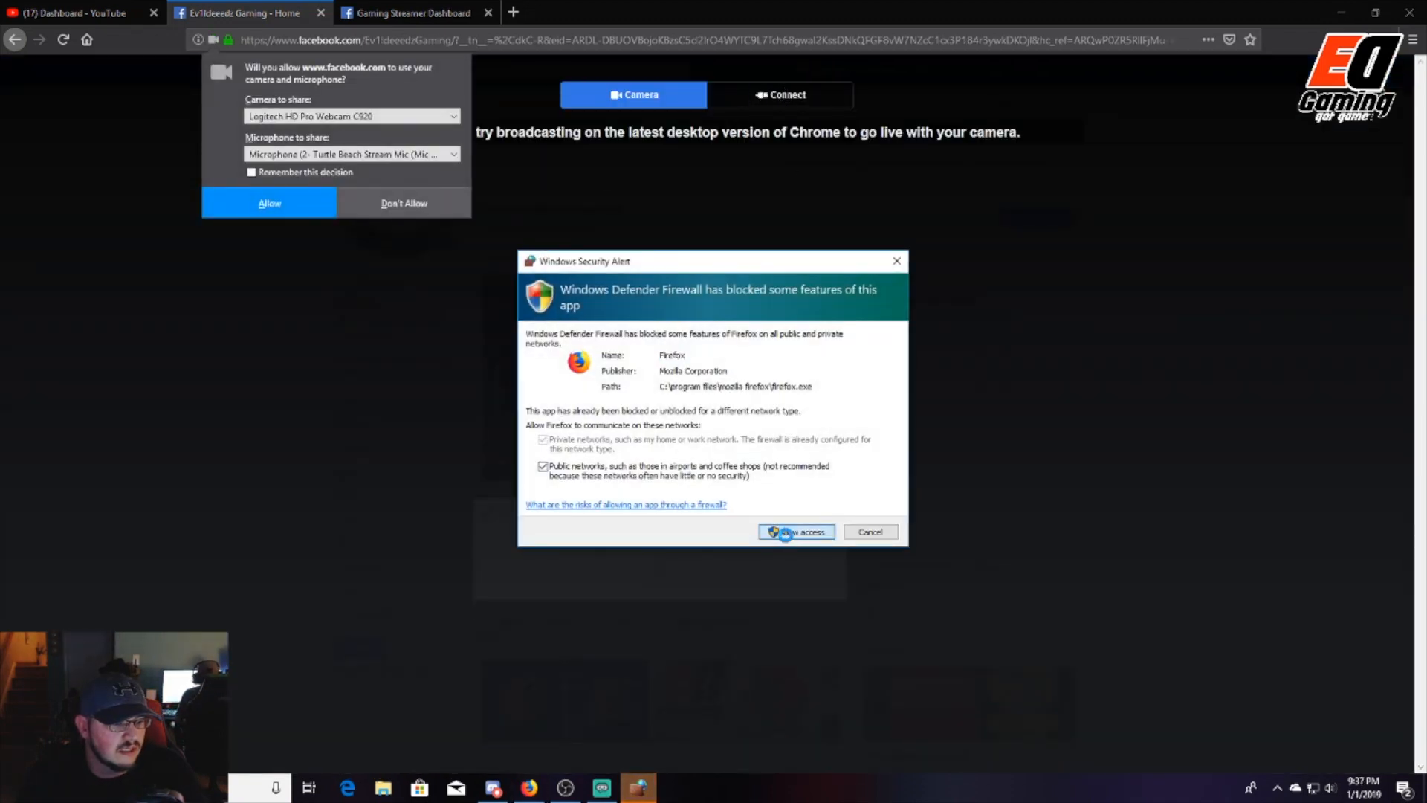
{"action": "left_click", "coordinate": [794, 532]}
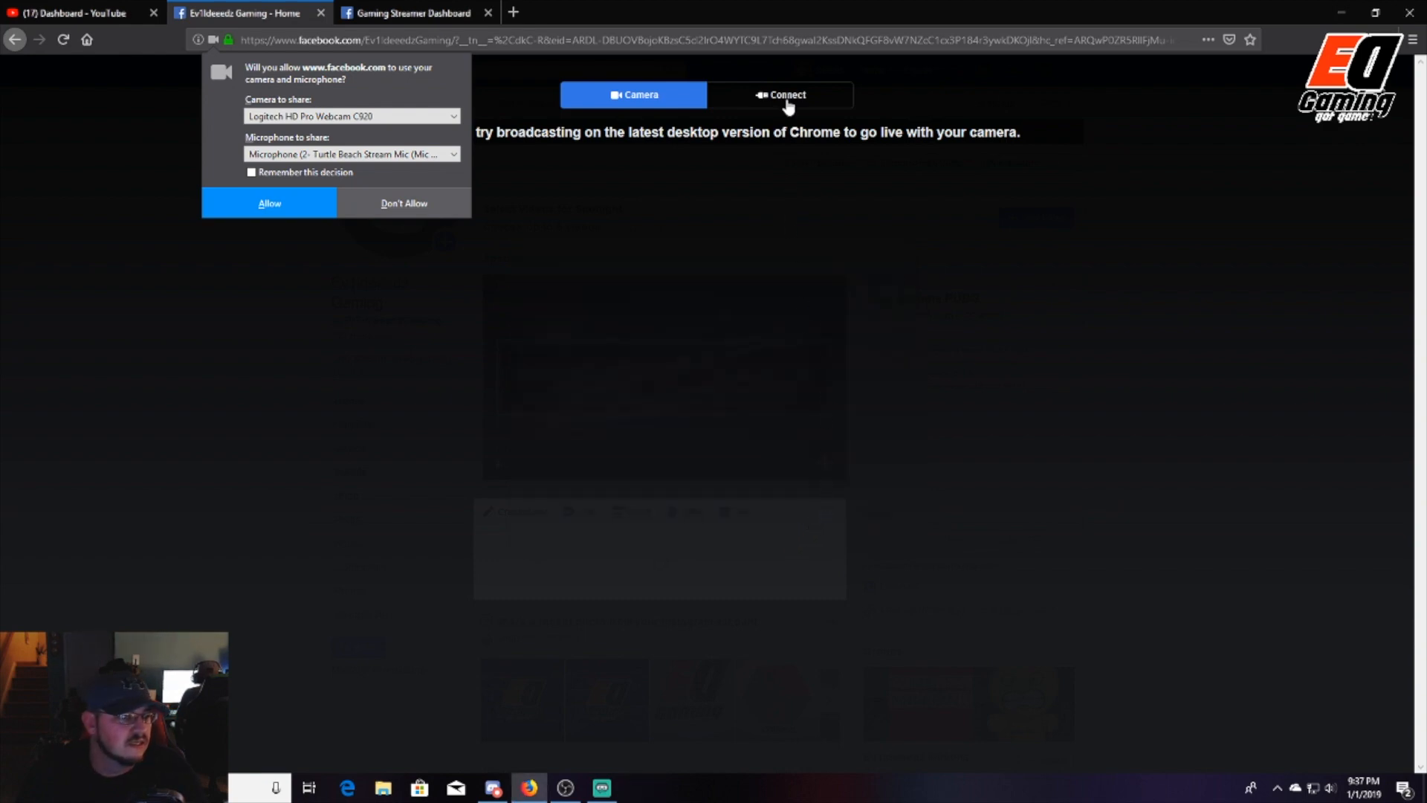
{"action": "left_click", "coordinate": [783, 95]}
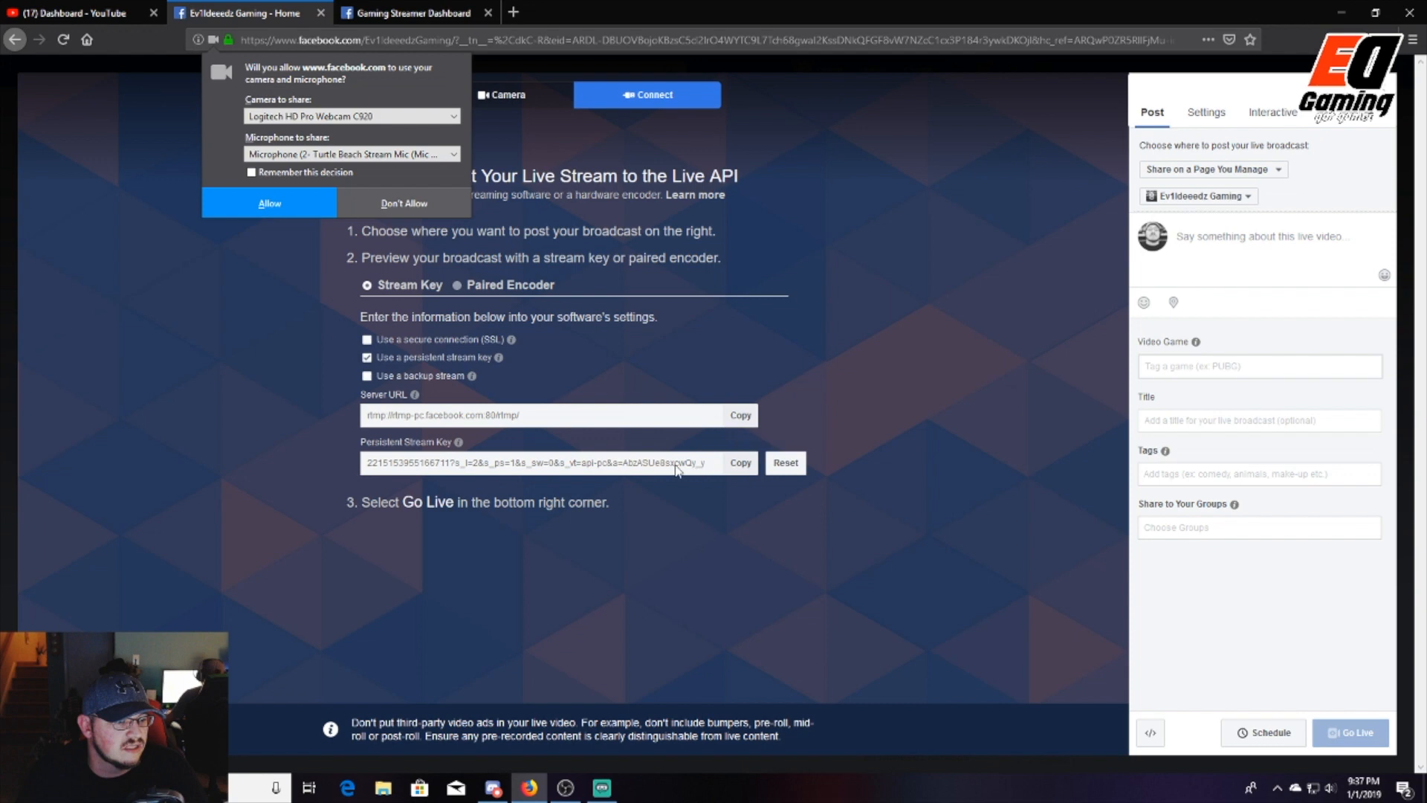
{"action": "mouse_move", "coordinate": [509, 471]}
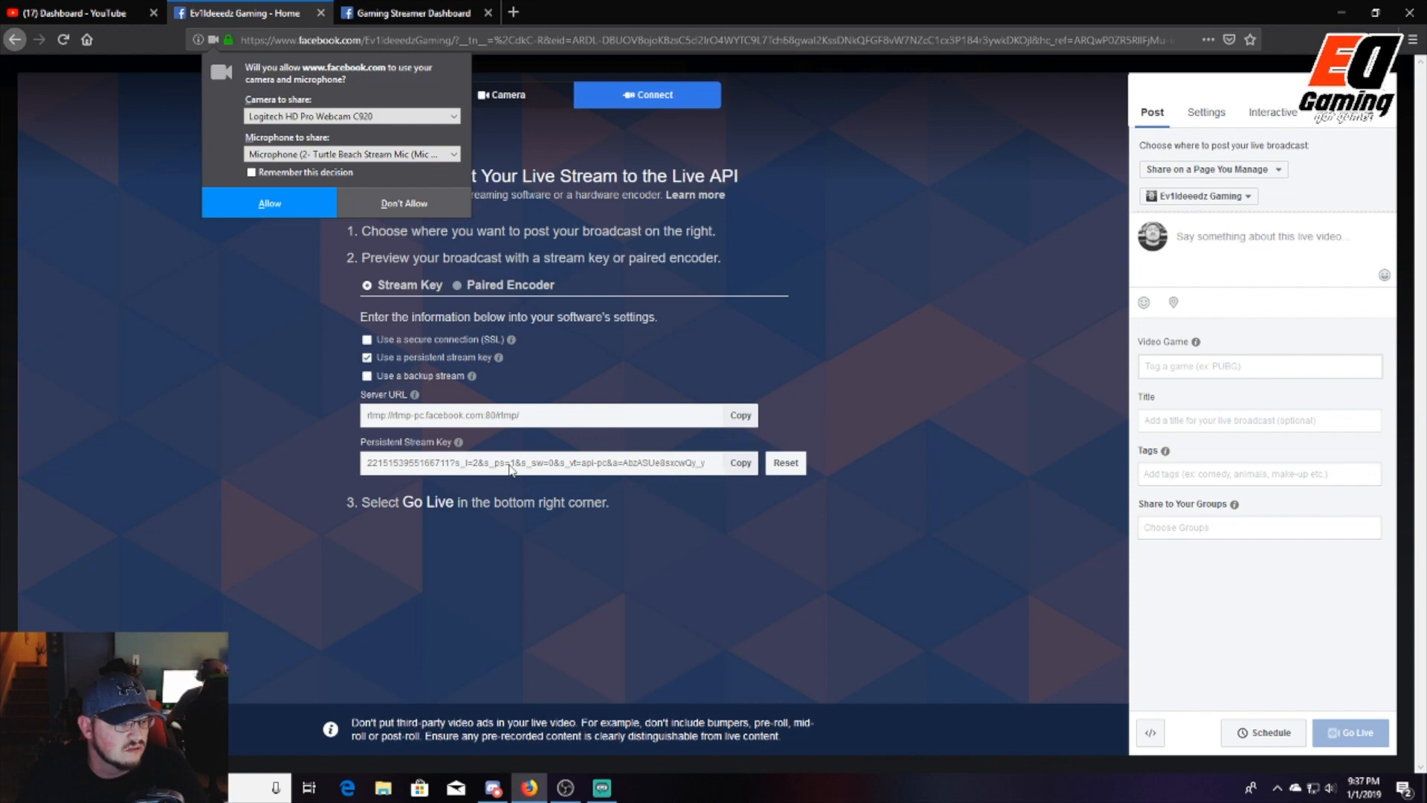
{"action": "mouse_move", "coordinate": [569, 476]}
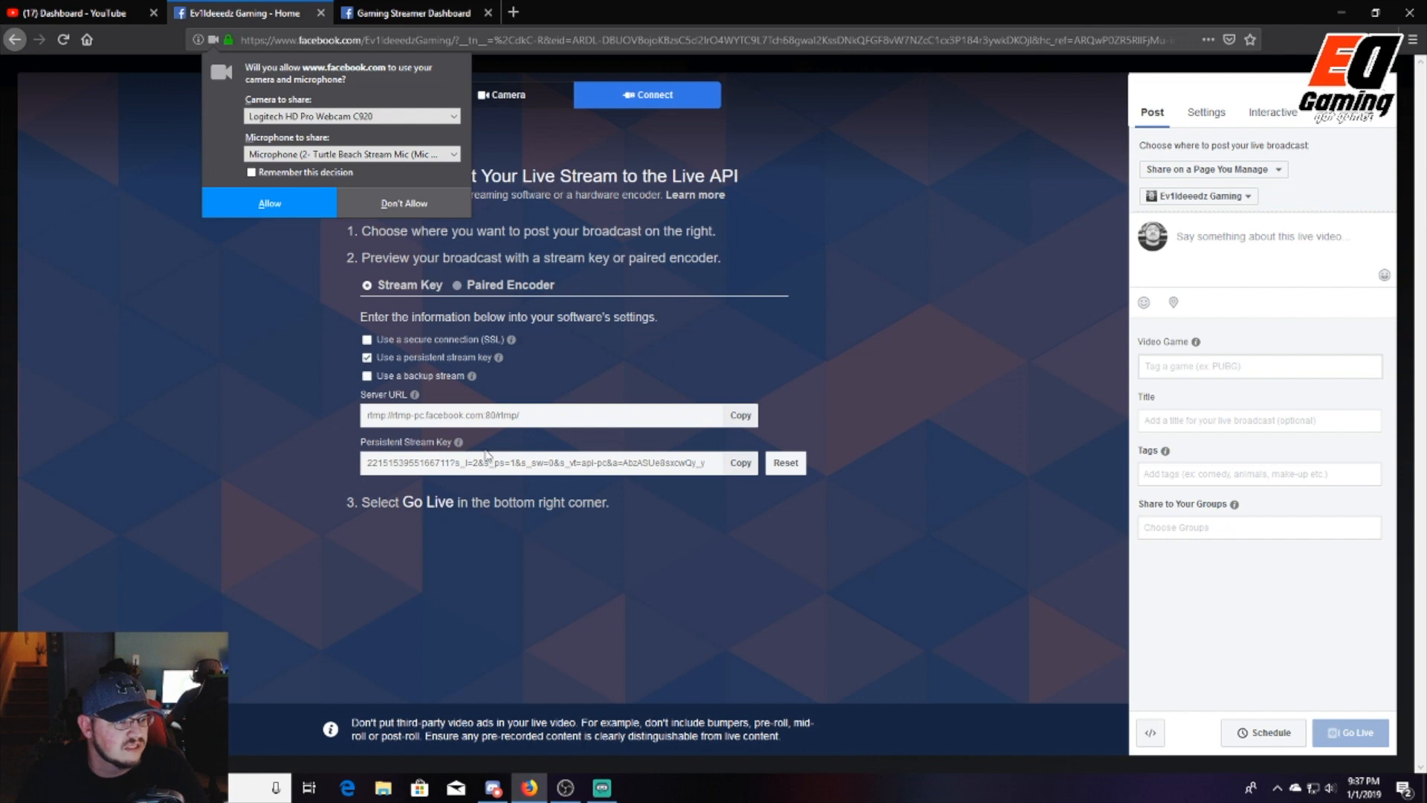
{"action": "mouse_move", "coordinate": [538, 431]}
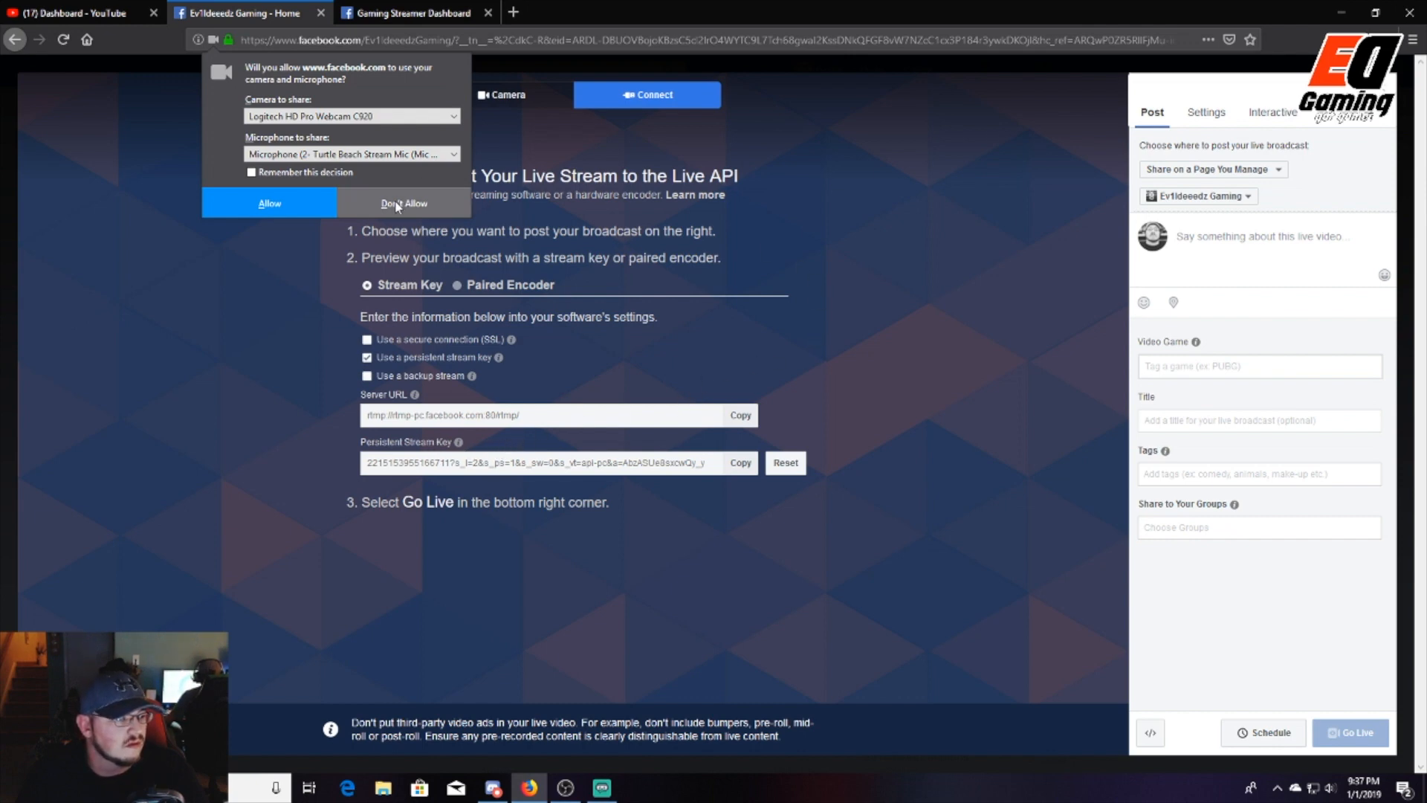
- Decline camera and microphone access and start closing the Live API page
{"action": "left_click", "coordinate": [401, 204]}
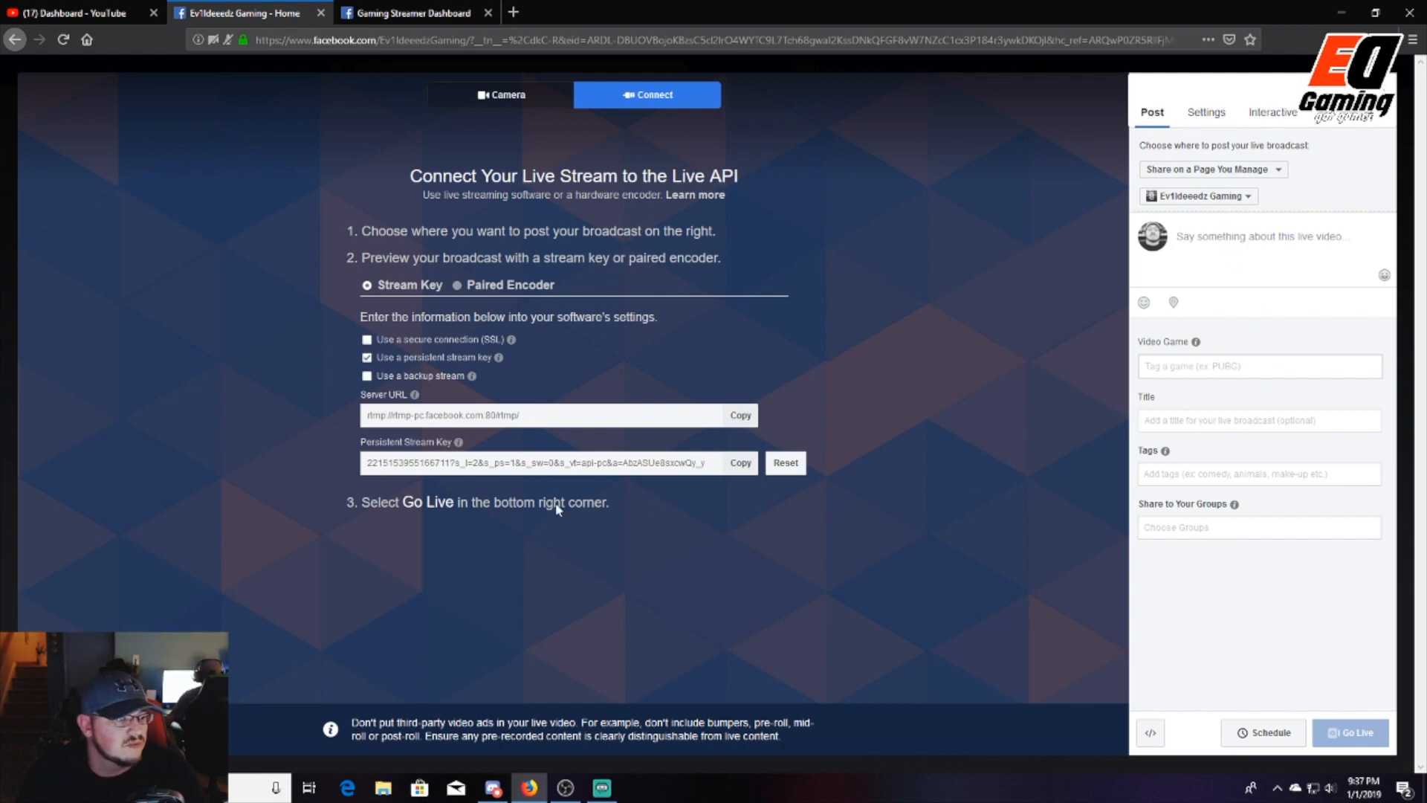
{"action": "mouse_move", "coordinate": [1100, 306]}
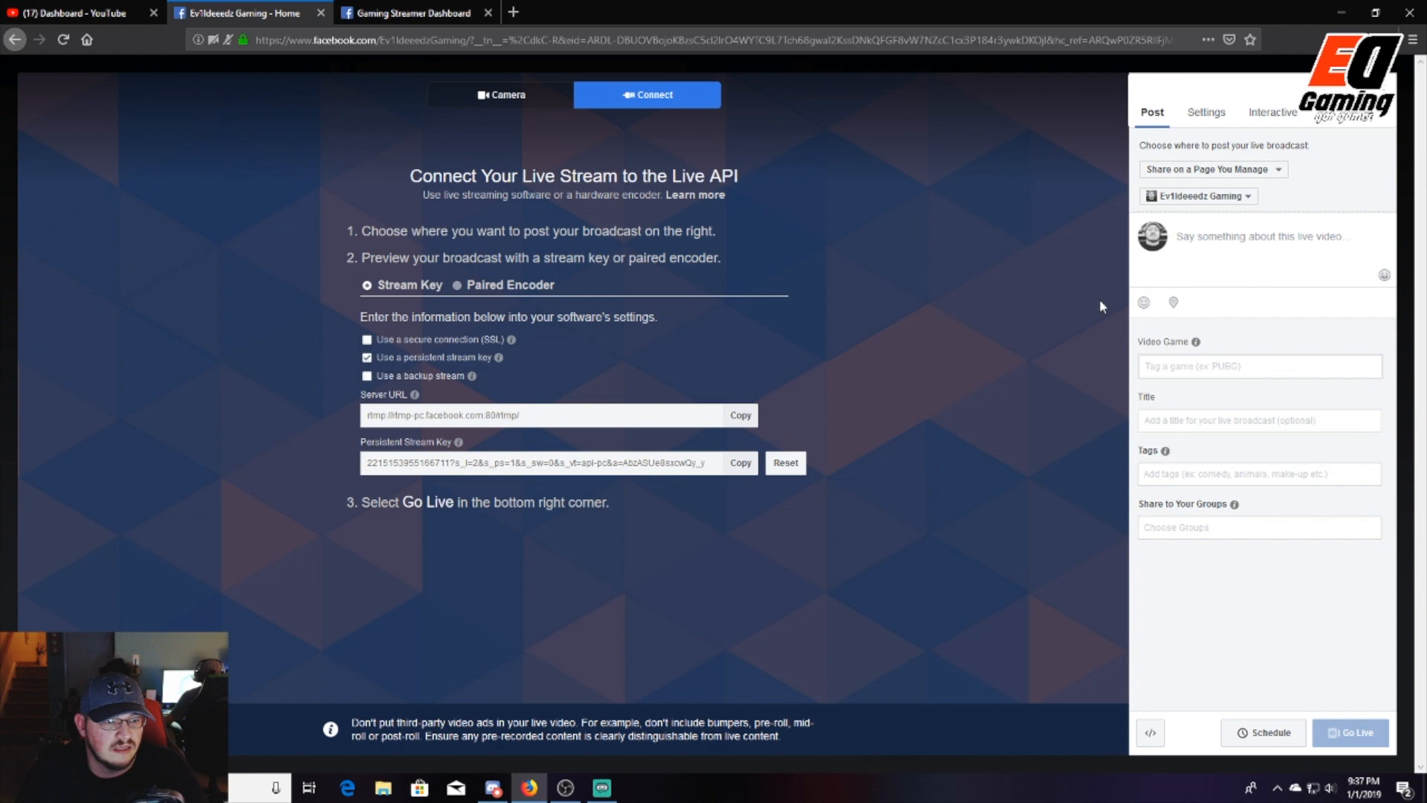
{"action": "mouse_move", "coordinate": [1361, 637]}
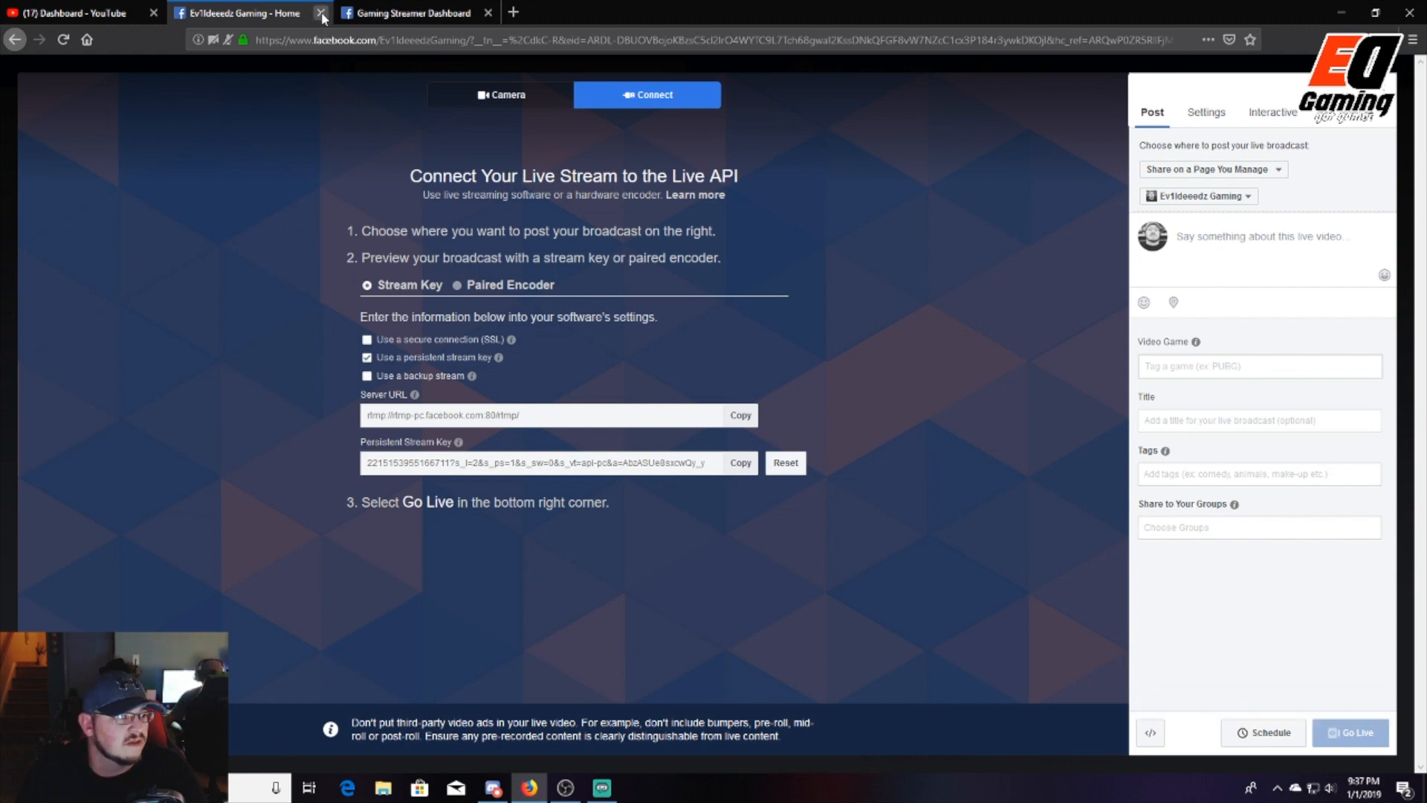
{"action": "left_click", "coordinate": [321, 15]}
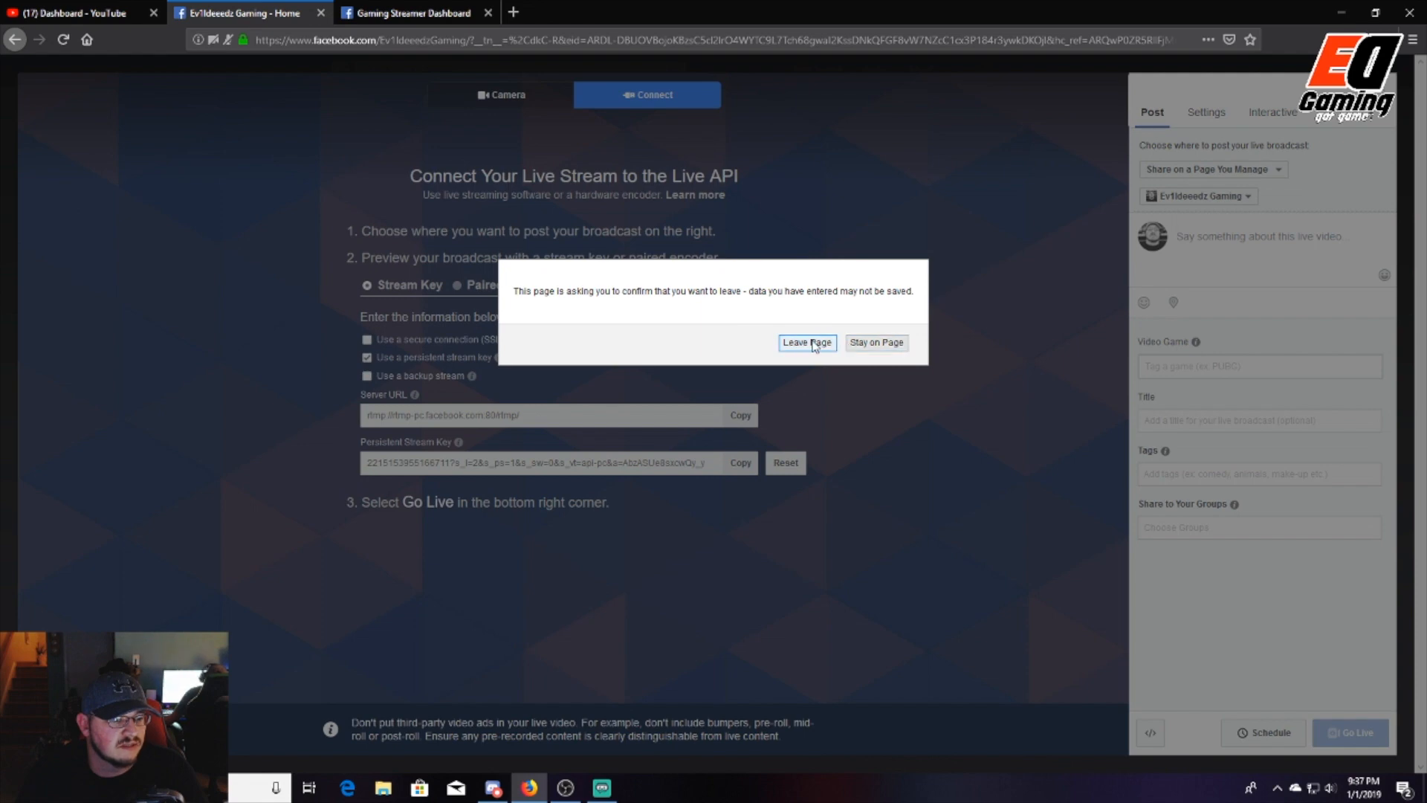
- Leave the old Live API page and start Go Live from the Gaming Streamer Dashboard
{"action": "left_click", "coordinate": [806, 342]}
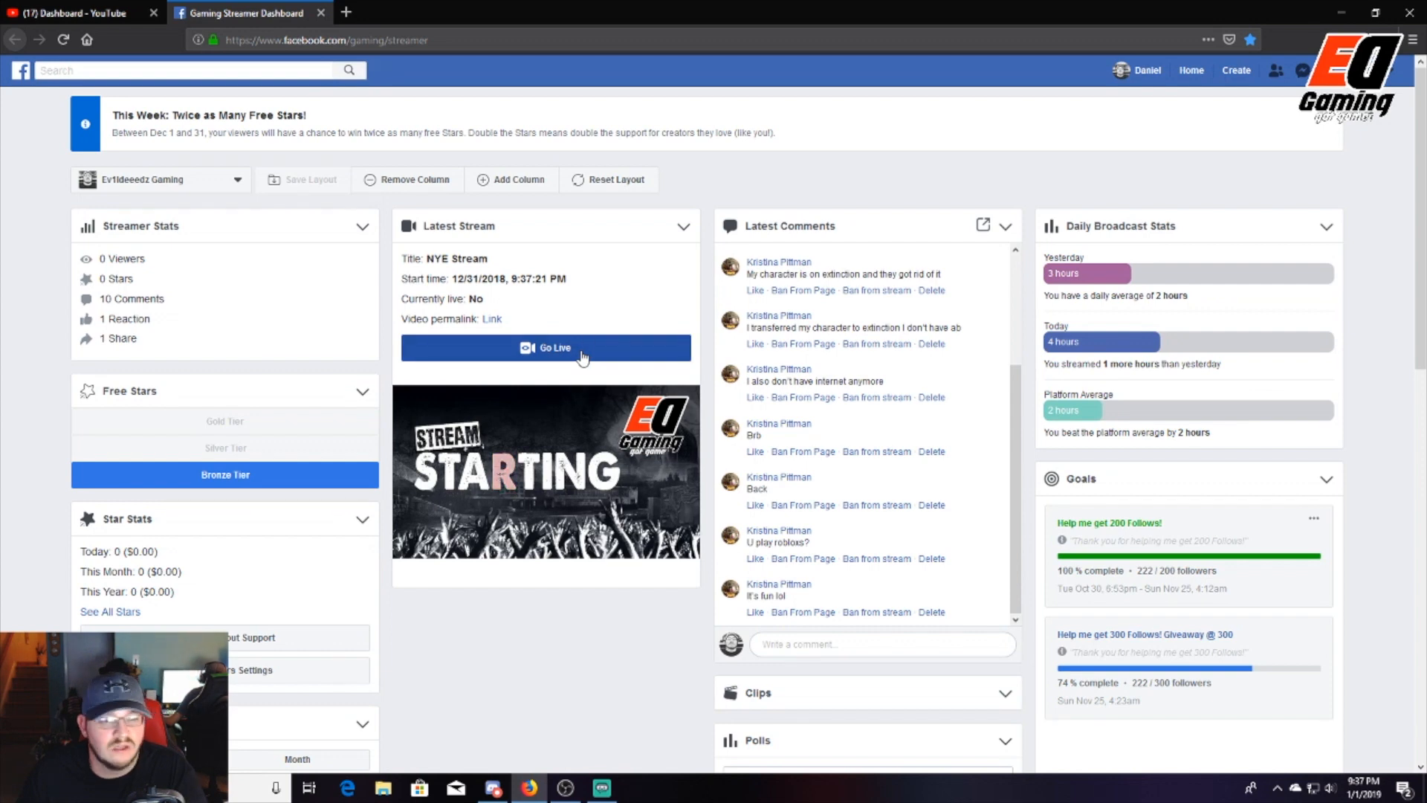
{"action": "left_click", "coordinate": [546, 347]}
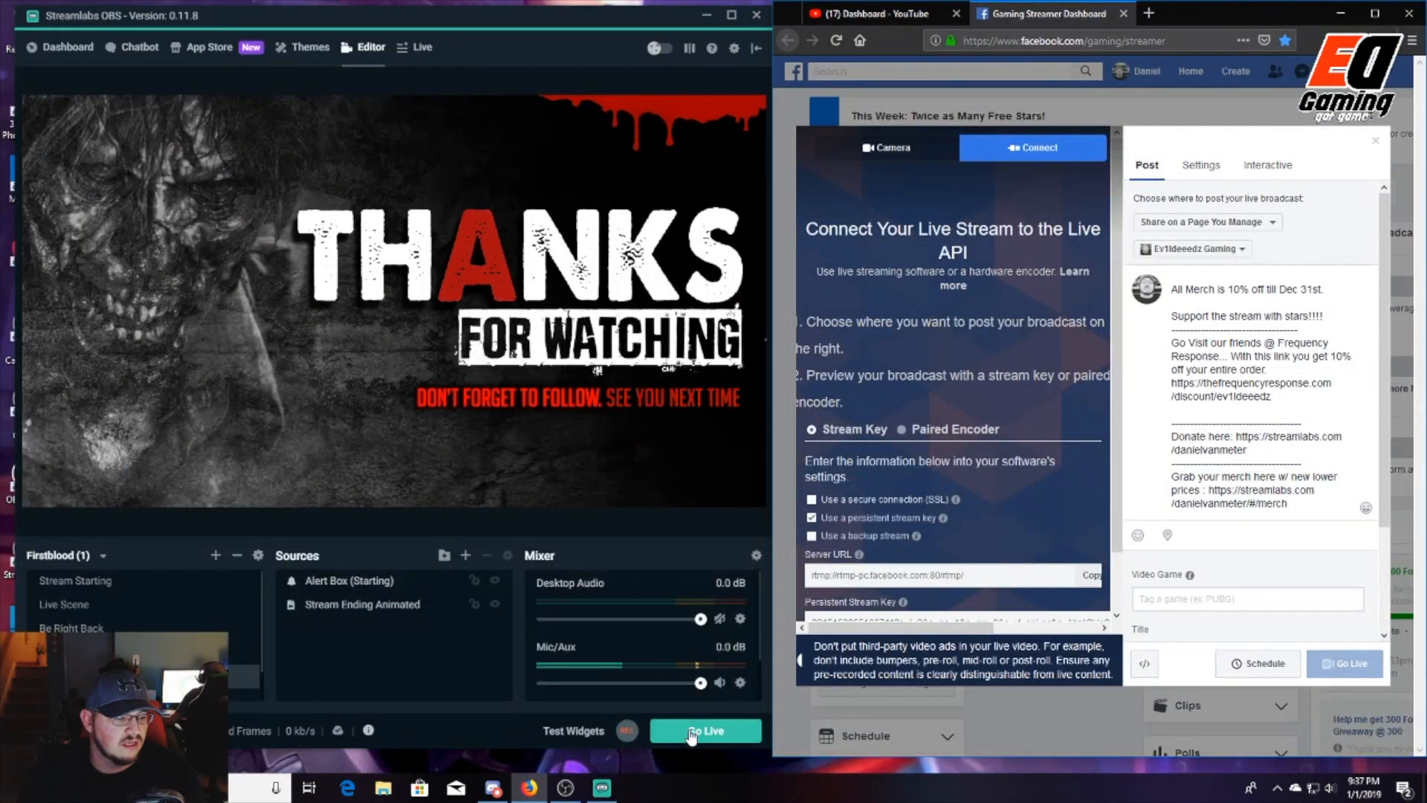
- Go live from Streamlabs OBS, confirming the PUBG stream info so Facebook receives the feed
{"action": "left_click", "coordinate": [704, 732]}
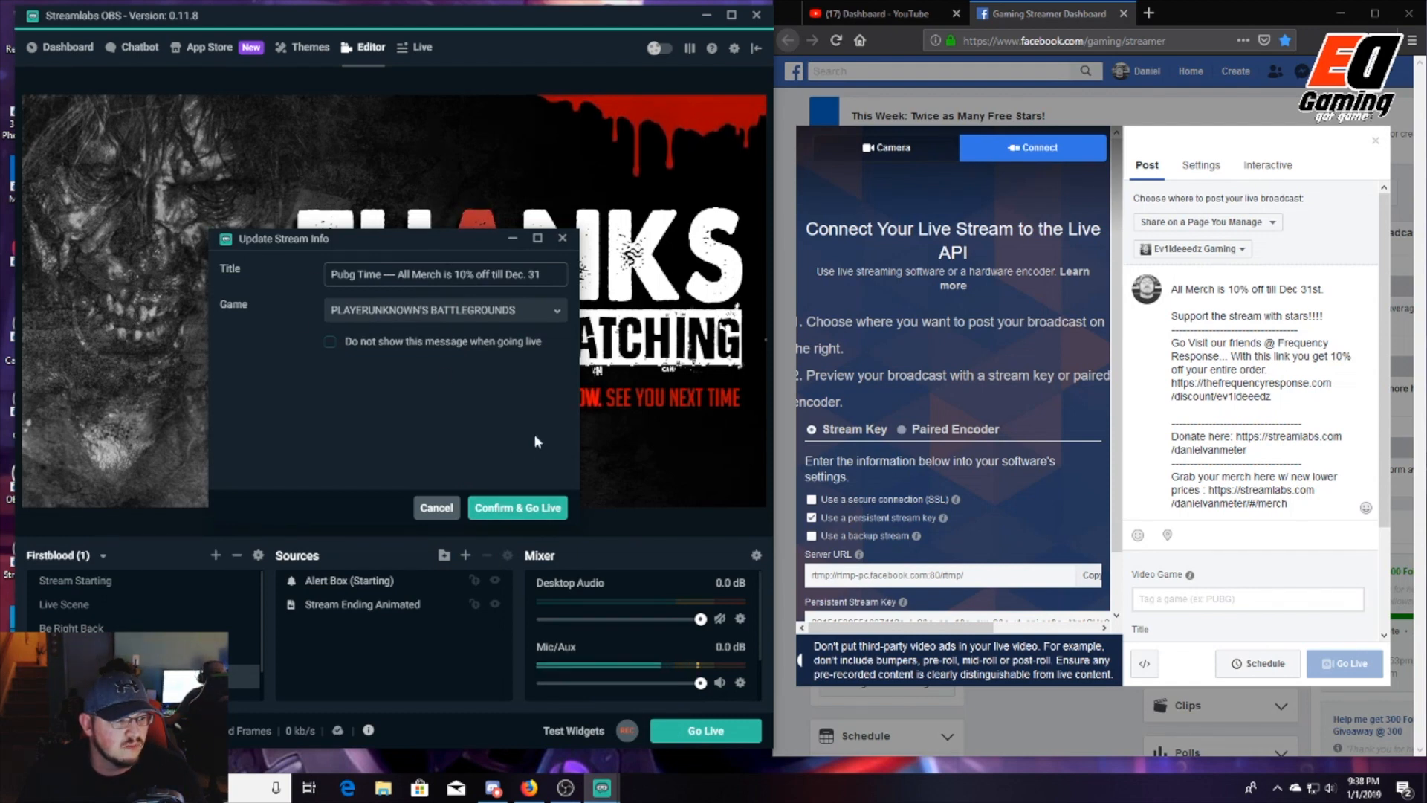
{"action": "left_click", "coordinate": [516, 507]}
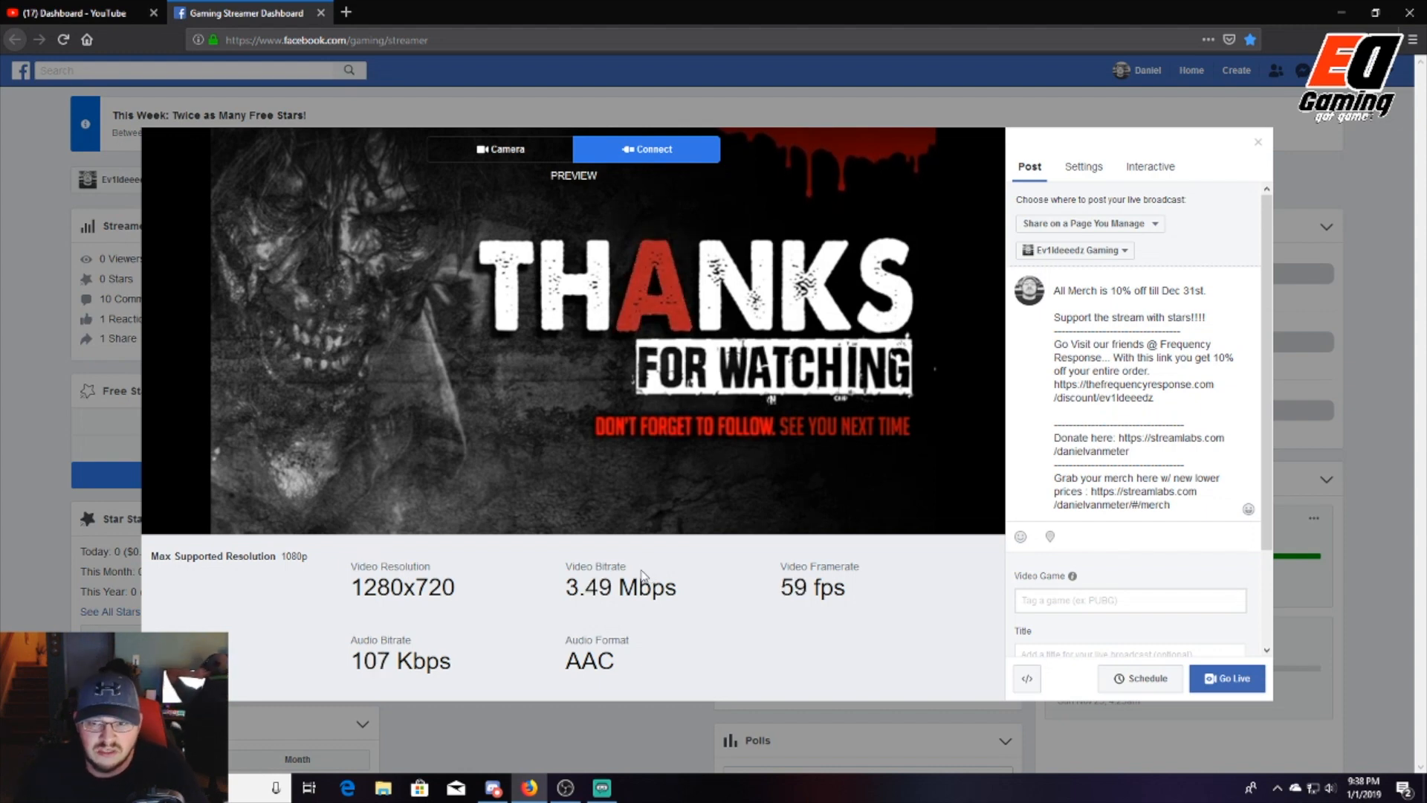
{"action": "mouse_move", "coordinate": [281, 578]}
{"action": "type", "text": "p"}
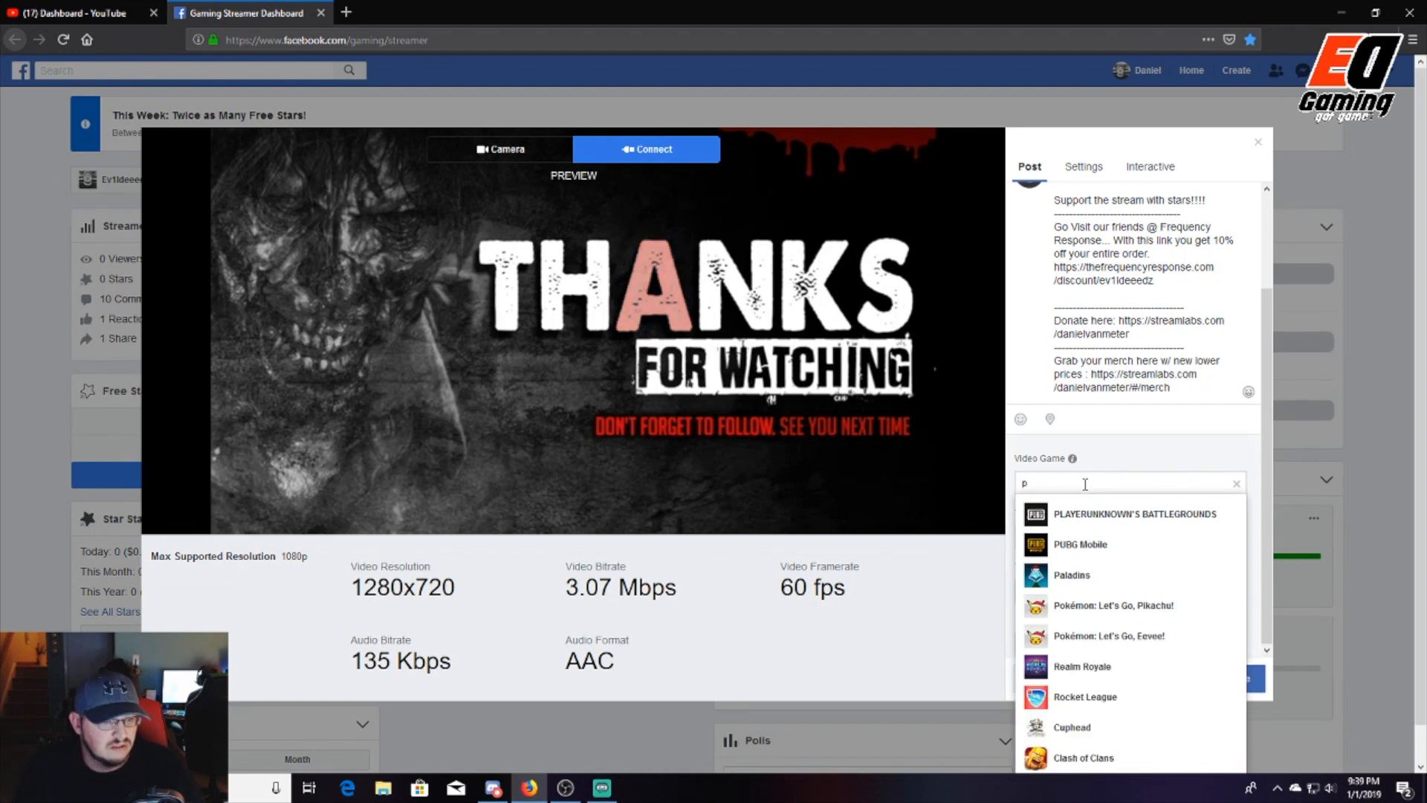
- Pick PLAYERUNKNOWN'S BATTLEGROUNDS as the game and enter the title 'stream V'
{"action": "left_click", "coordinate": [1134, 512]}
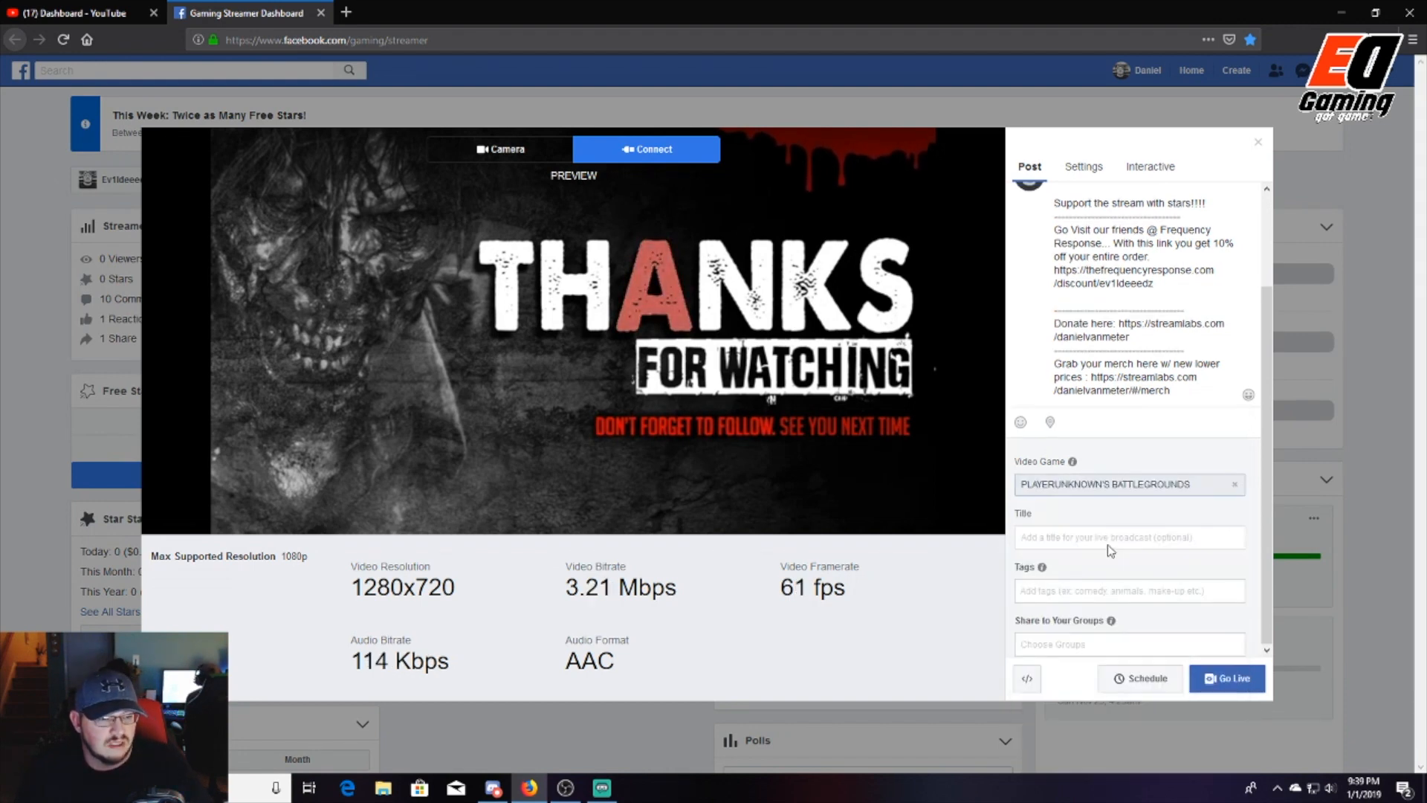
{"action": "left_click", "coordinate": [1128, 536]}
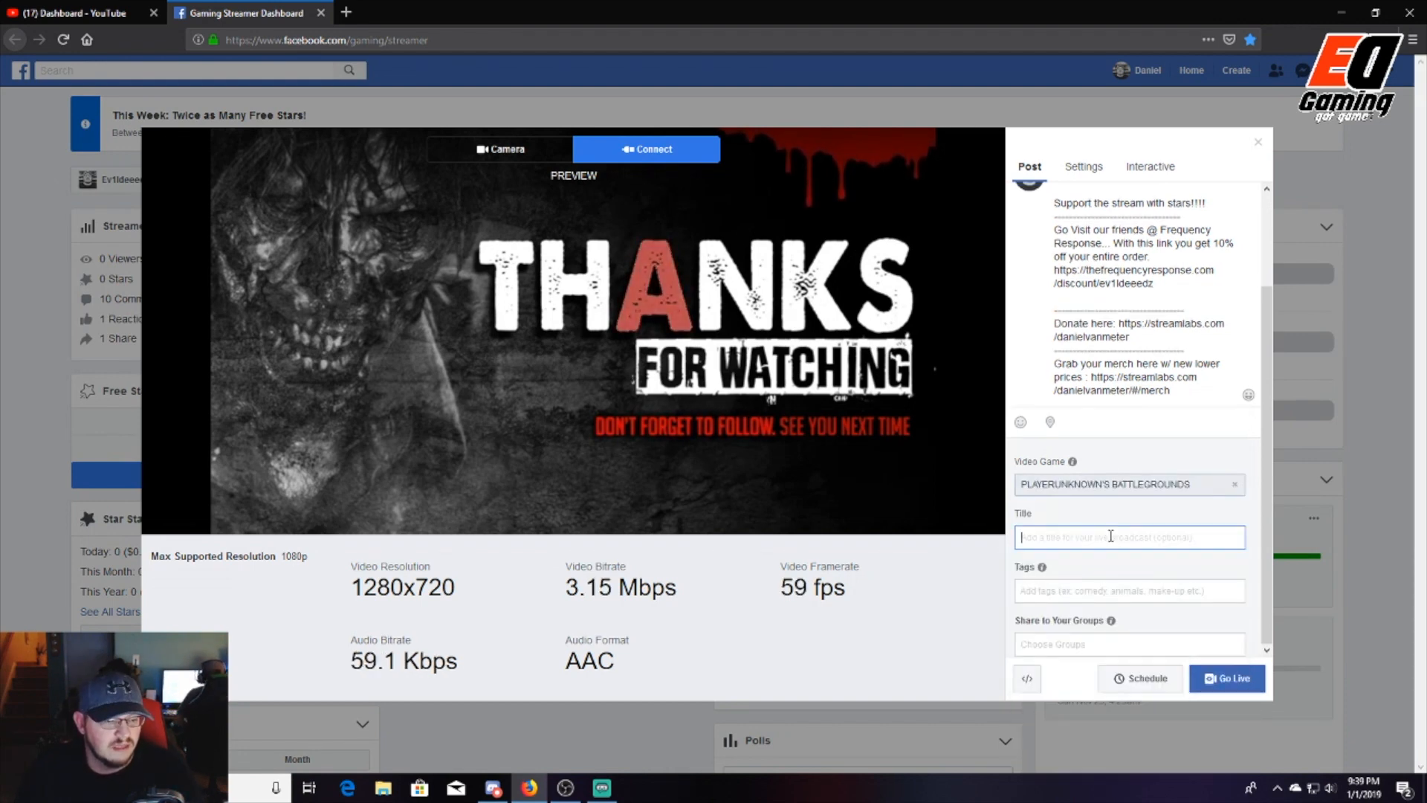
{"action": "type", "text": "s"}
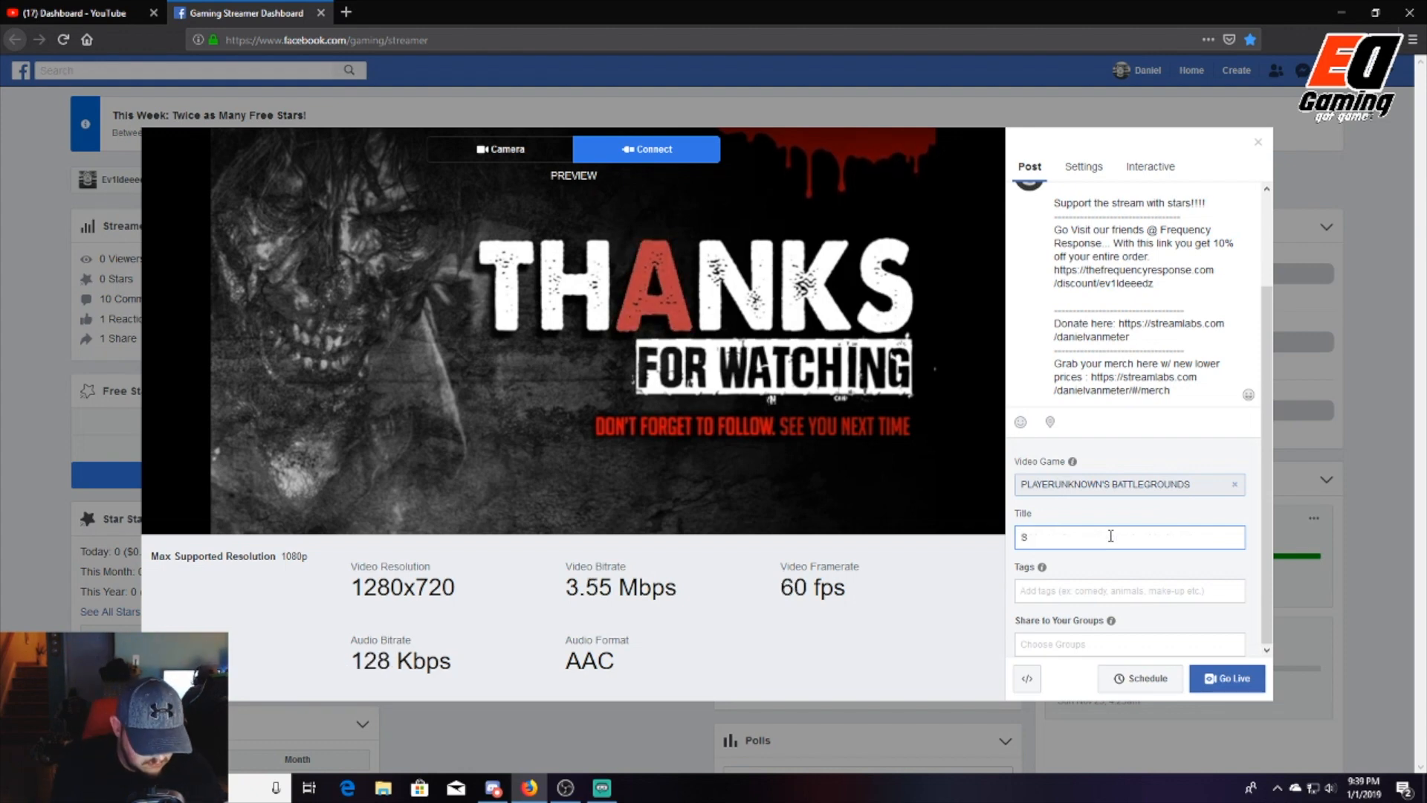
{"action": "type", "text": "tream V"}
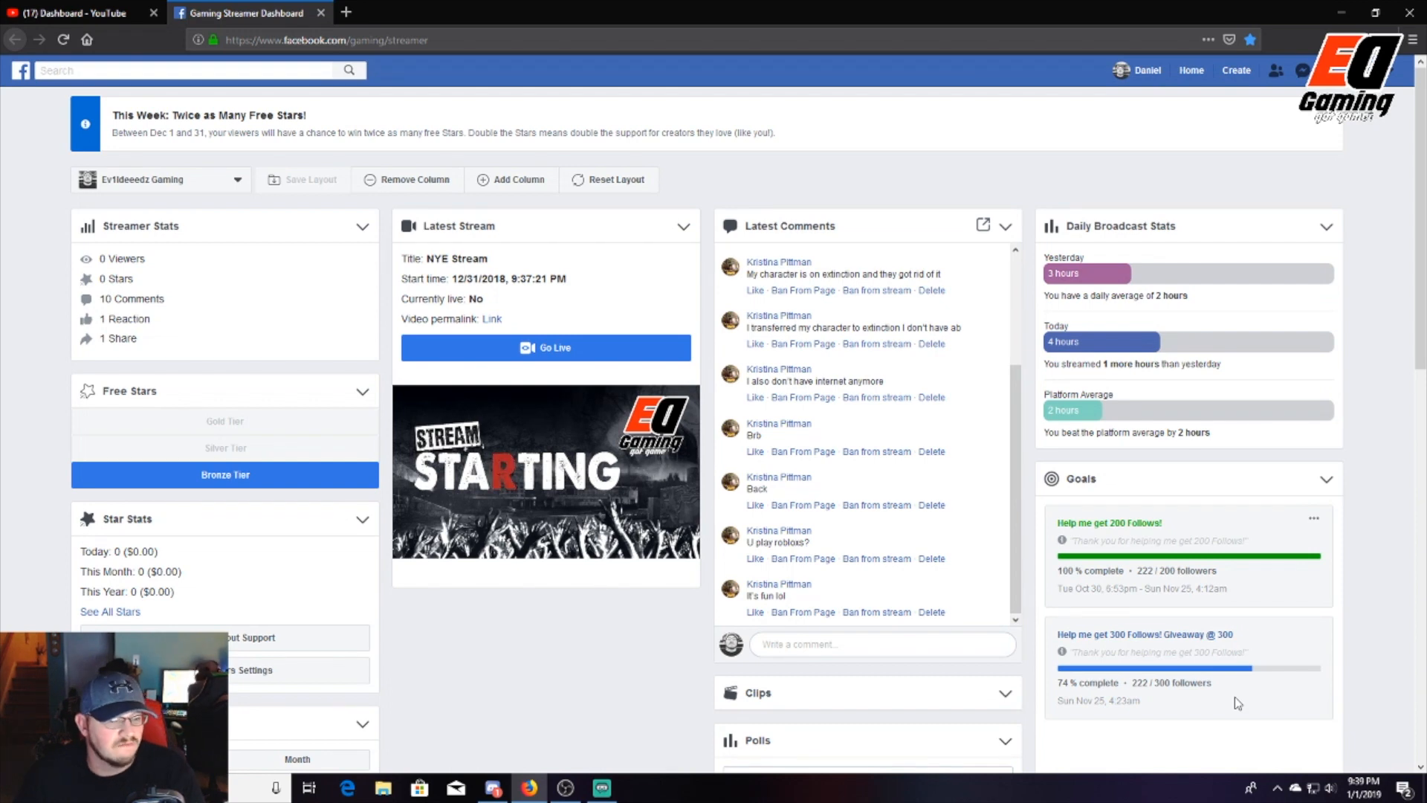
- Take the Facebook broadcast live, view the gaming page in a new tab, then minimize Firefox
{"action": "left_click", "coordinate": [544, 346]}
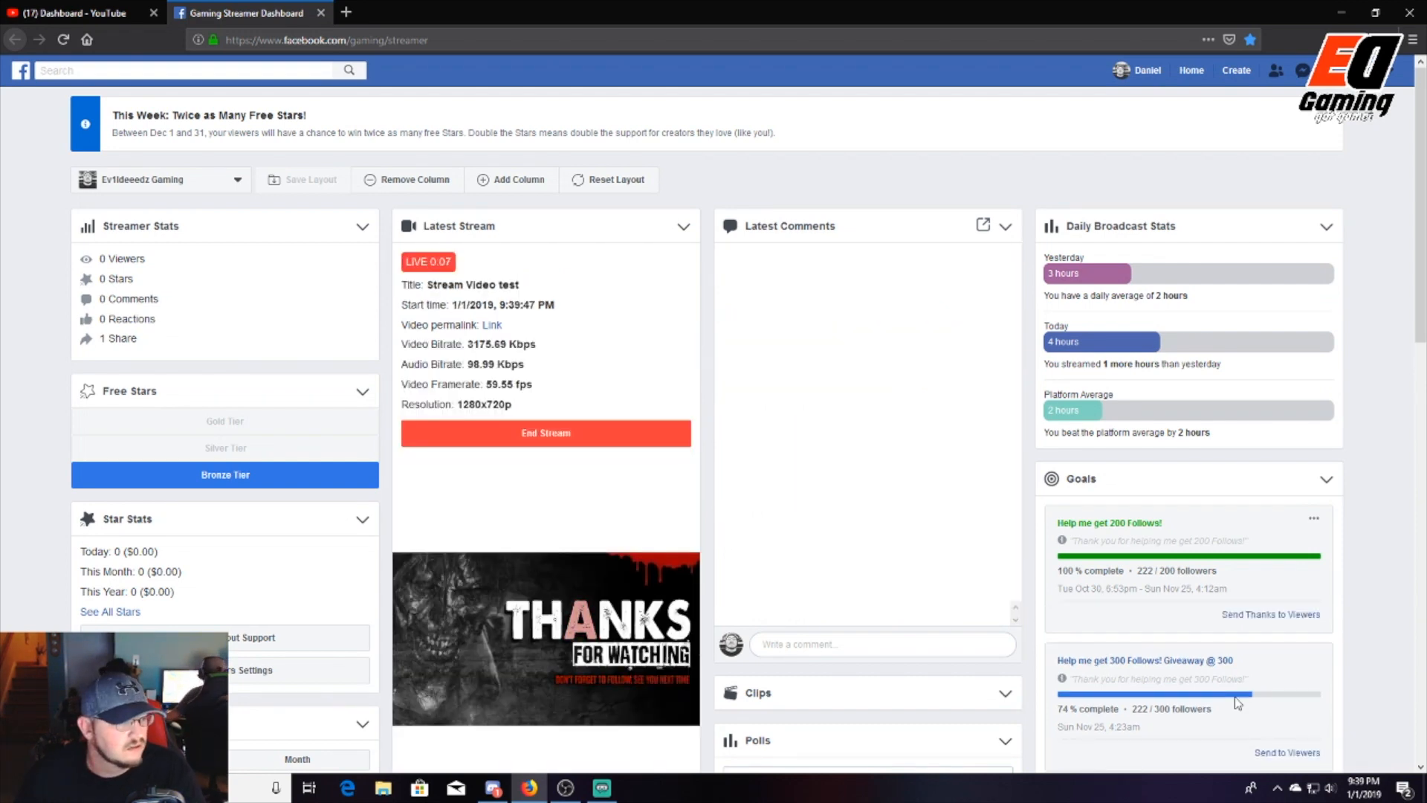
{"action": "mouse_move", "coordinate": [720, 358]}
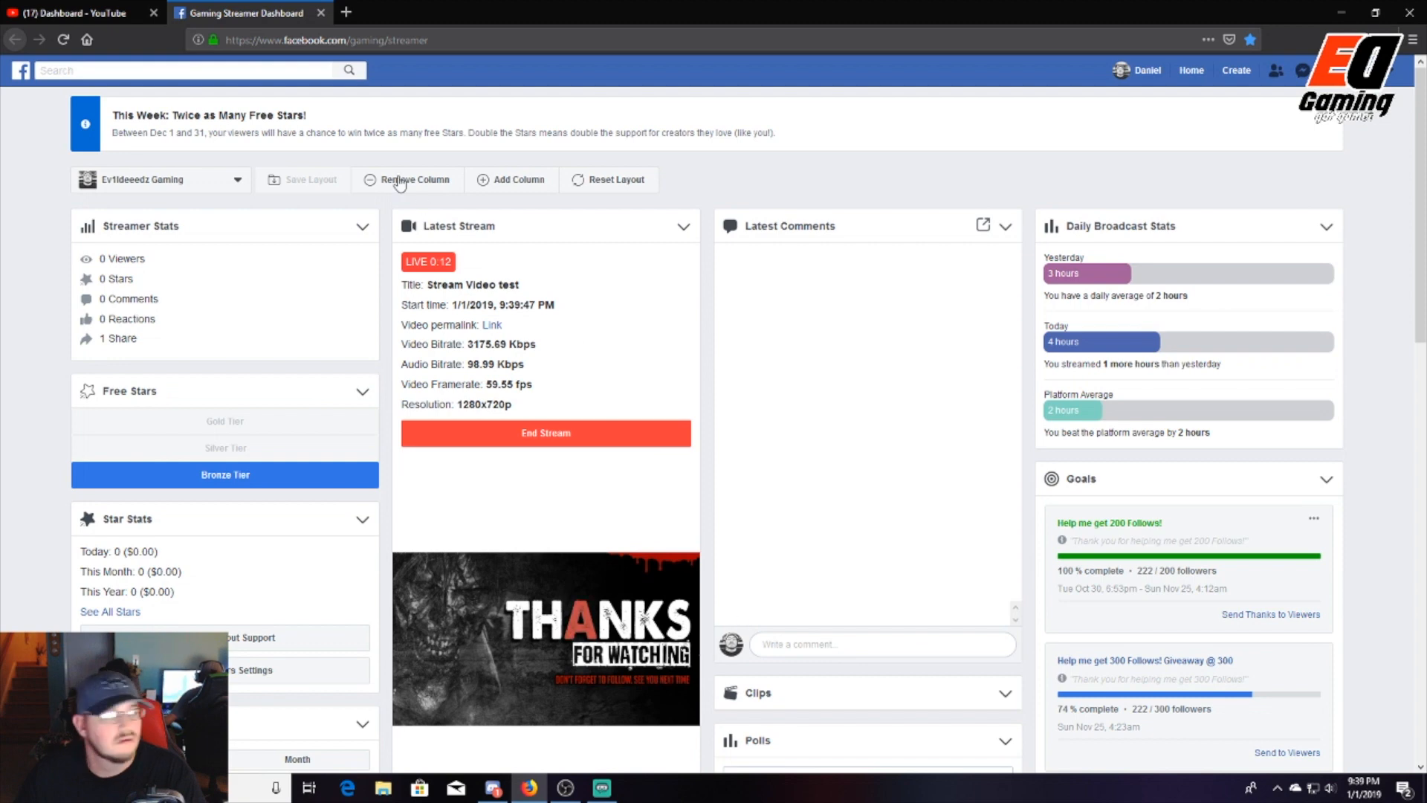
{"action": "left_click", "coordinate": [345, 12]}
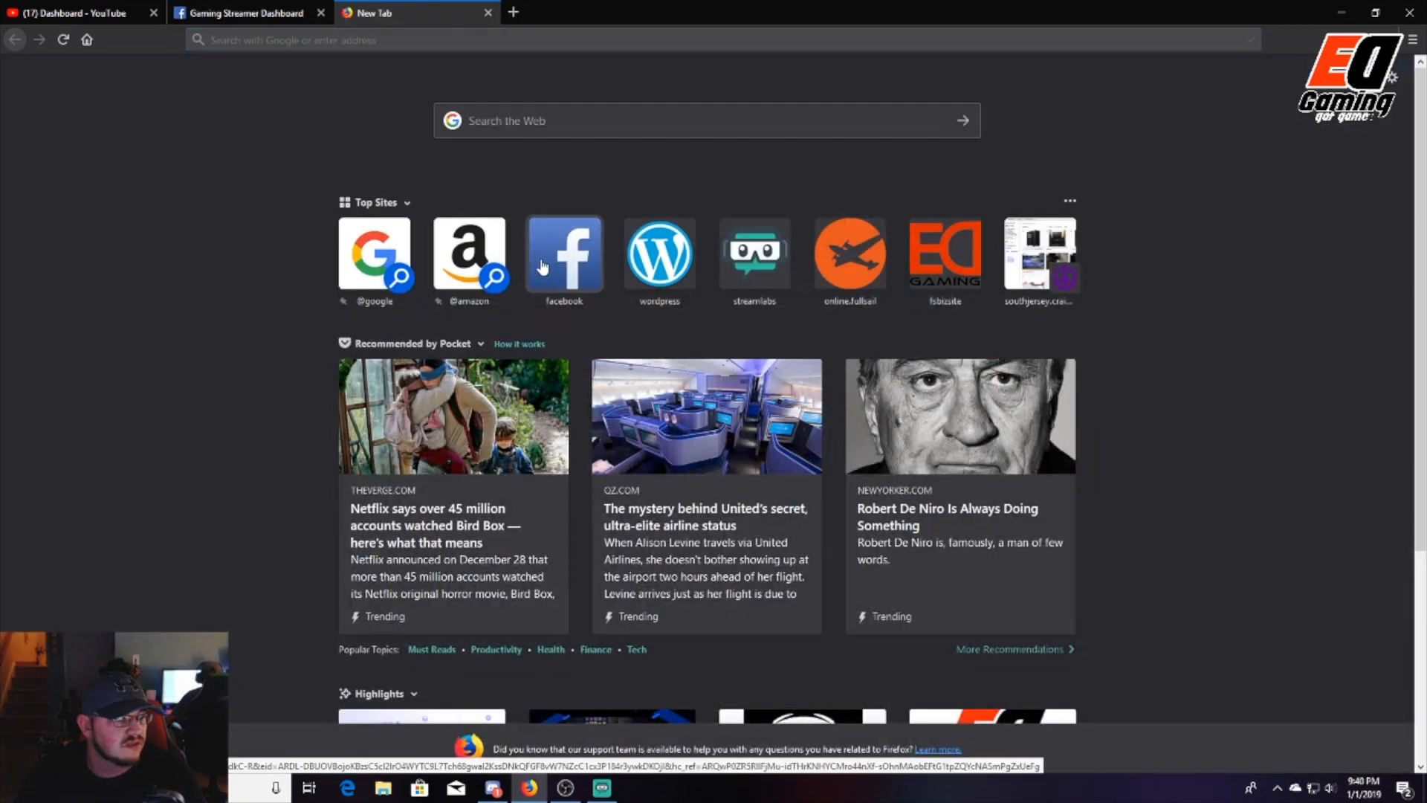
{"action": "left_click", "coordinate": [563, 254]}
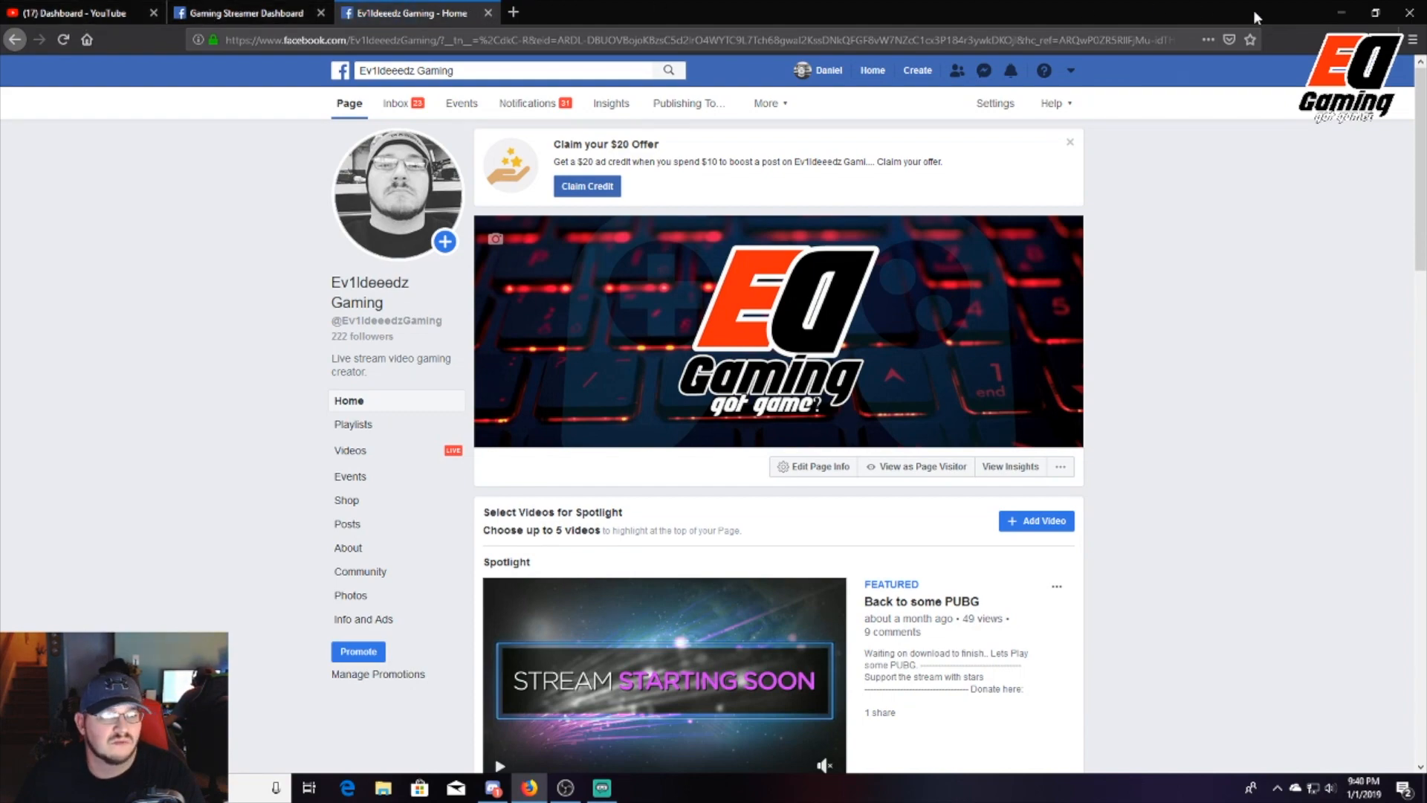
{"action": "left_click", "coordinate": [601, 788]}
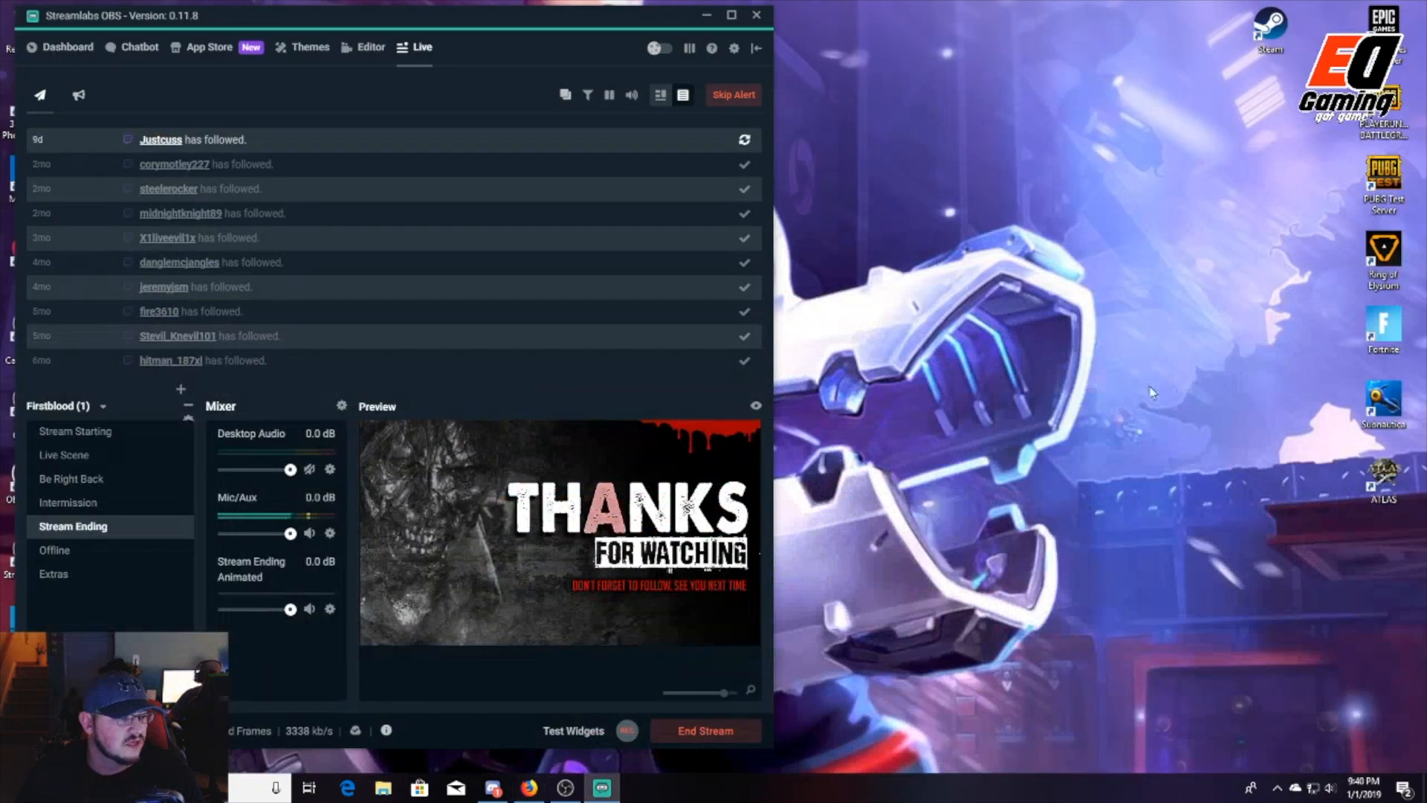
- Cycle through the scenes Stream Starting, Live, Be Right Back, Intermission, Stream Ending, ending on Offline
{"action": "left_click", "coordinate": [731, 15]}
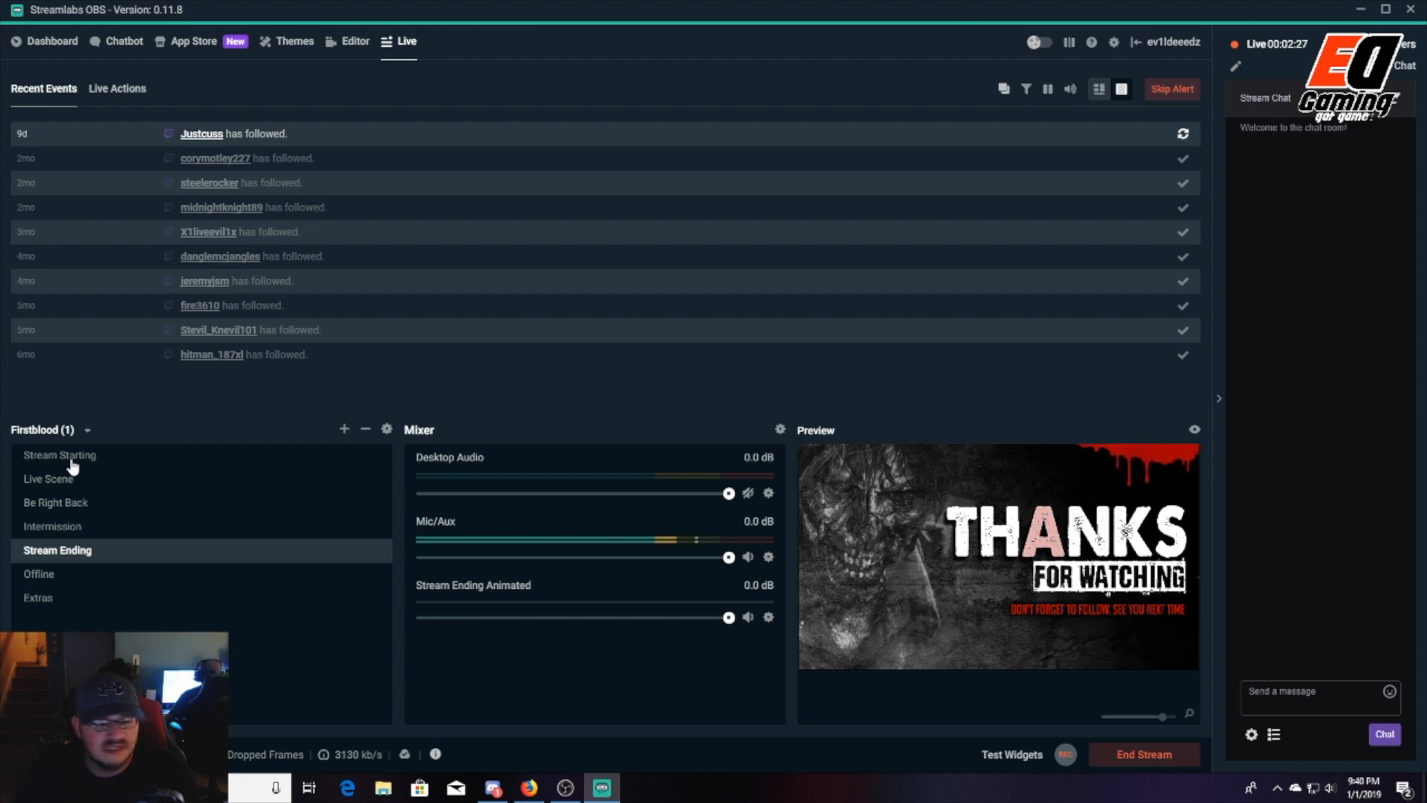
{"action": "mouse_move", "coordinate": [466, 513]}
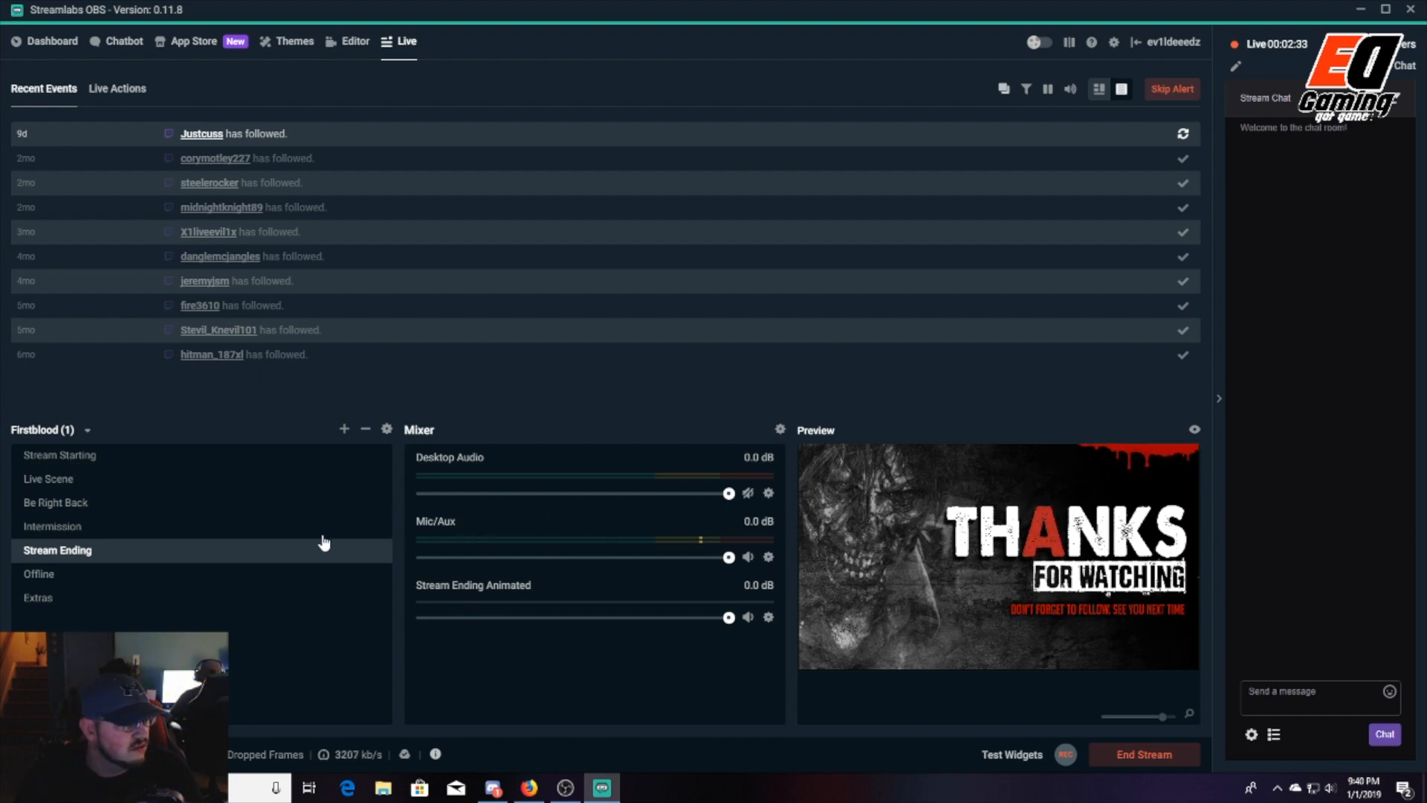
{"action": "left_click", "coordinate": [59, 454]}
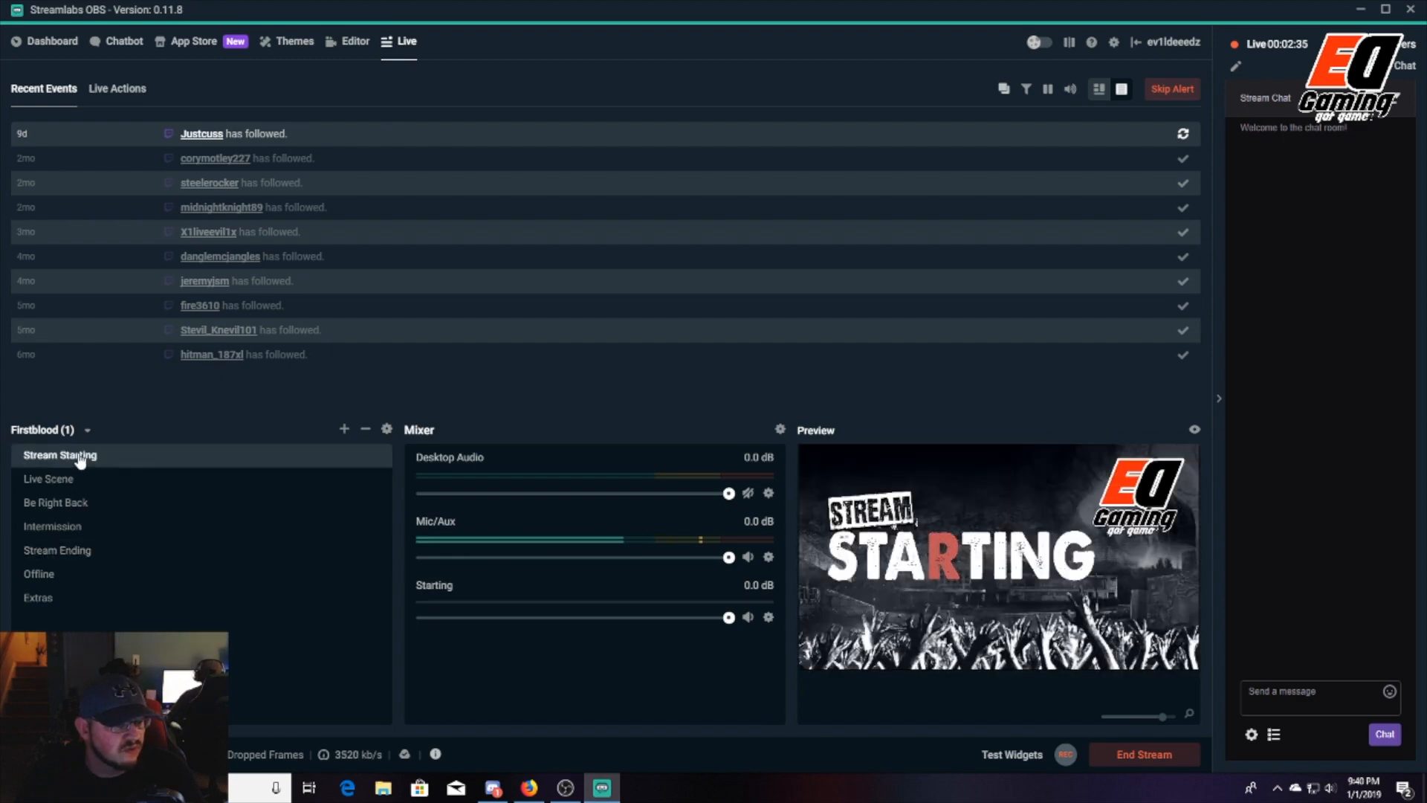
{"action": "left_click", "coordinate": [48, 477]}
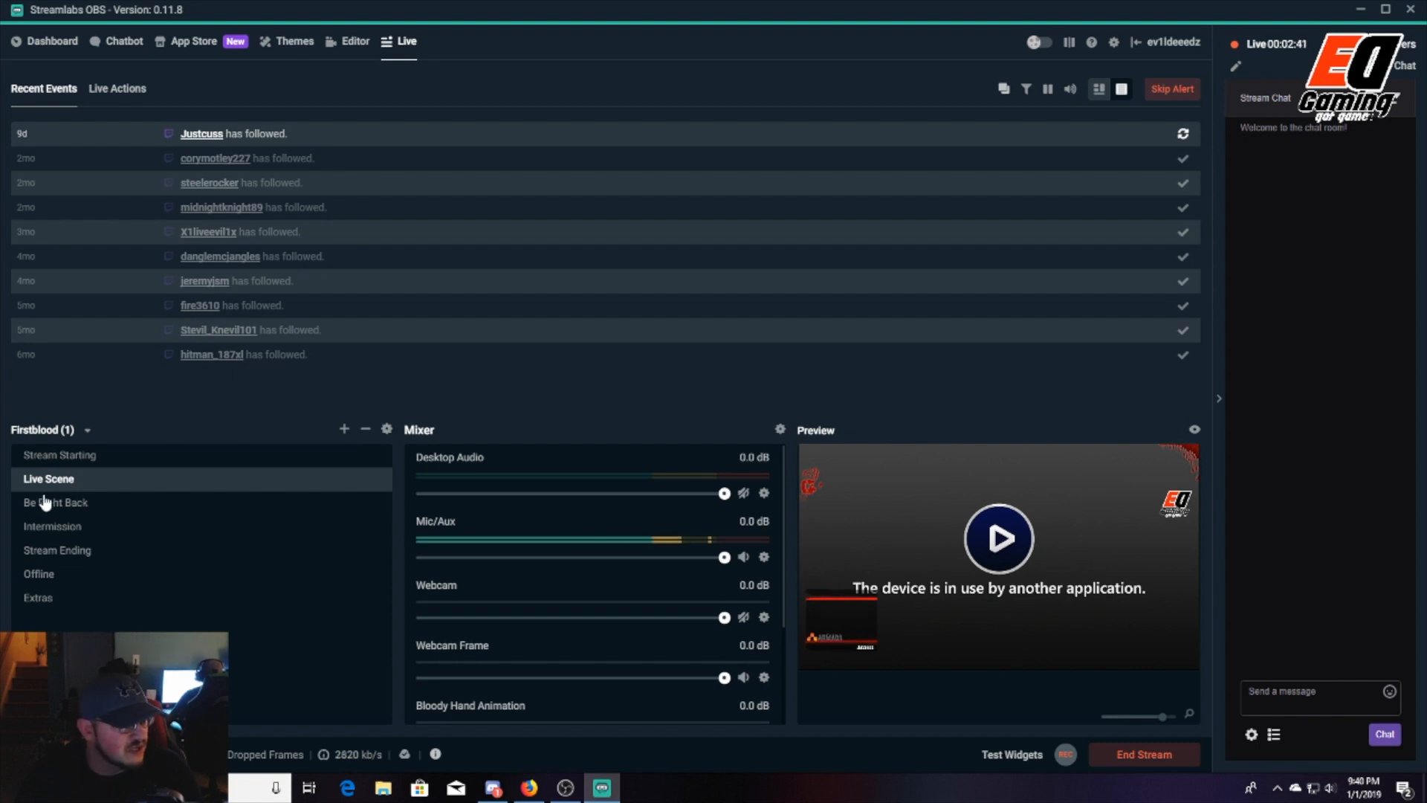
{"action": "left_click", "coordinate": [55, 501]}
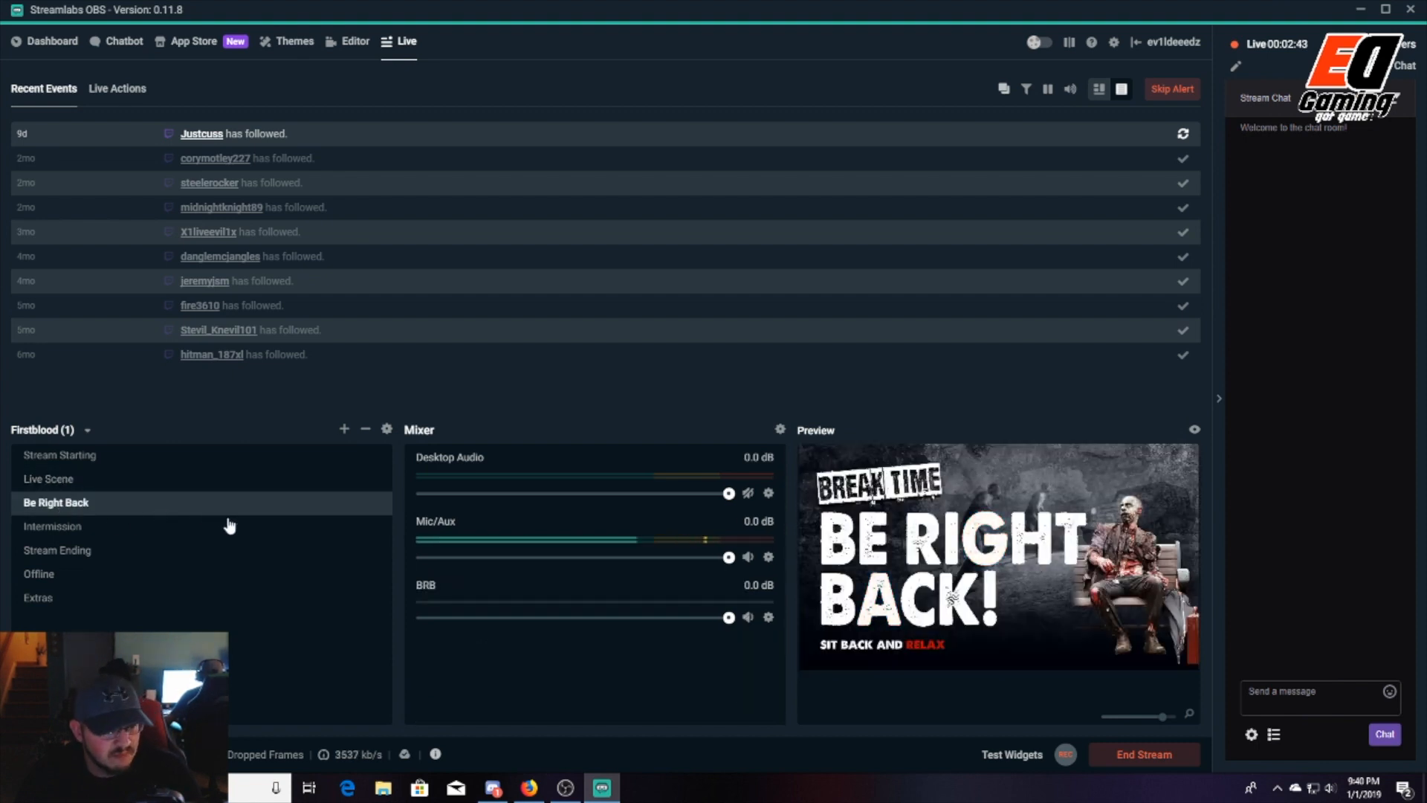
{"action": "left_click", "coordinate": [52, 526]}
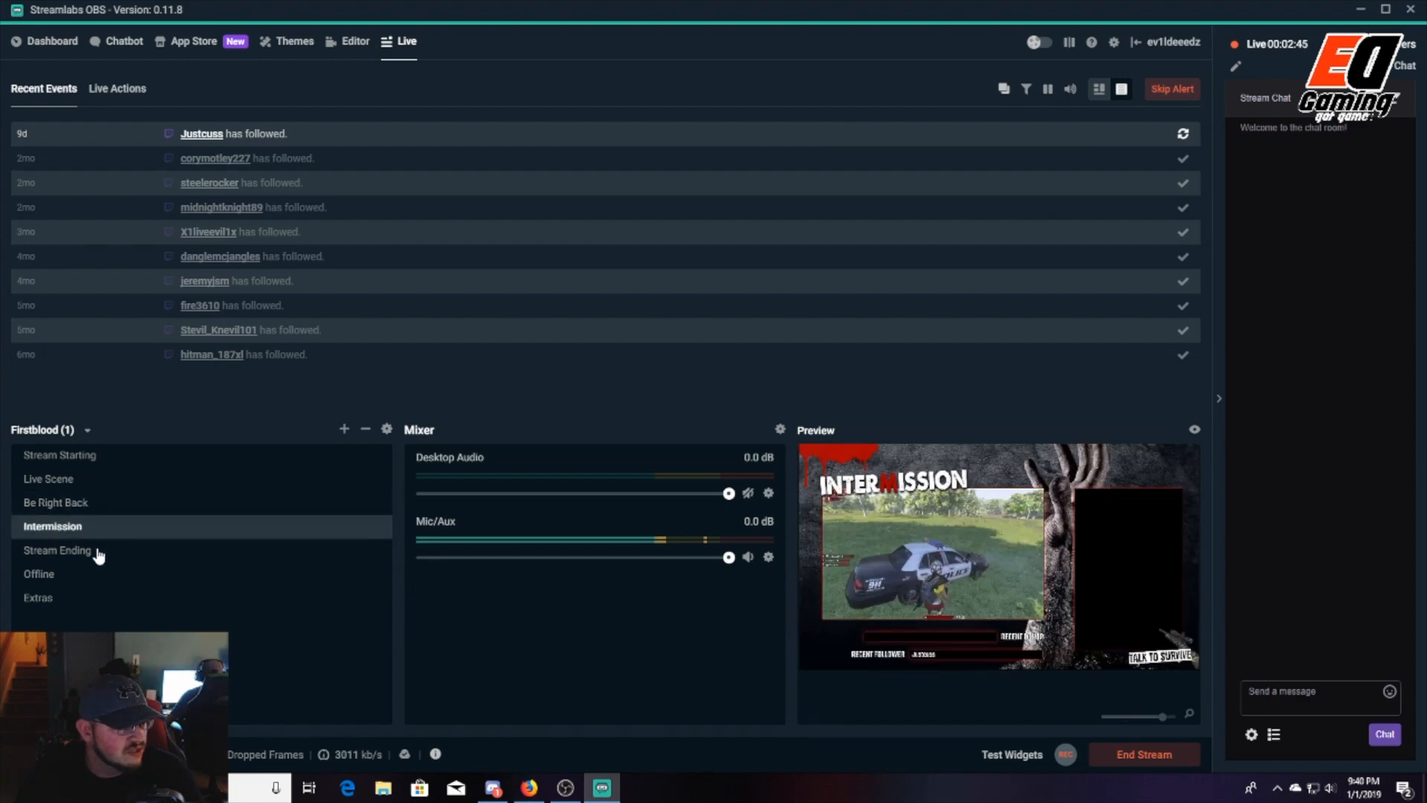
{"action": "left_click", "coordinate": [58, 550]}
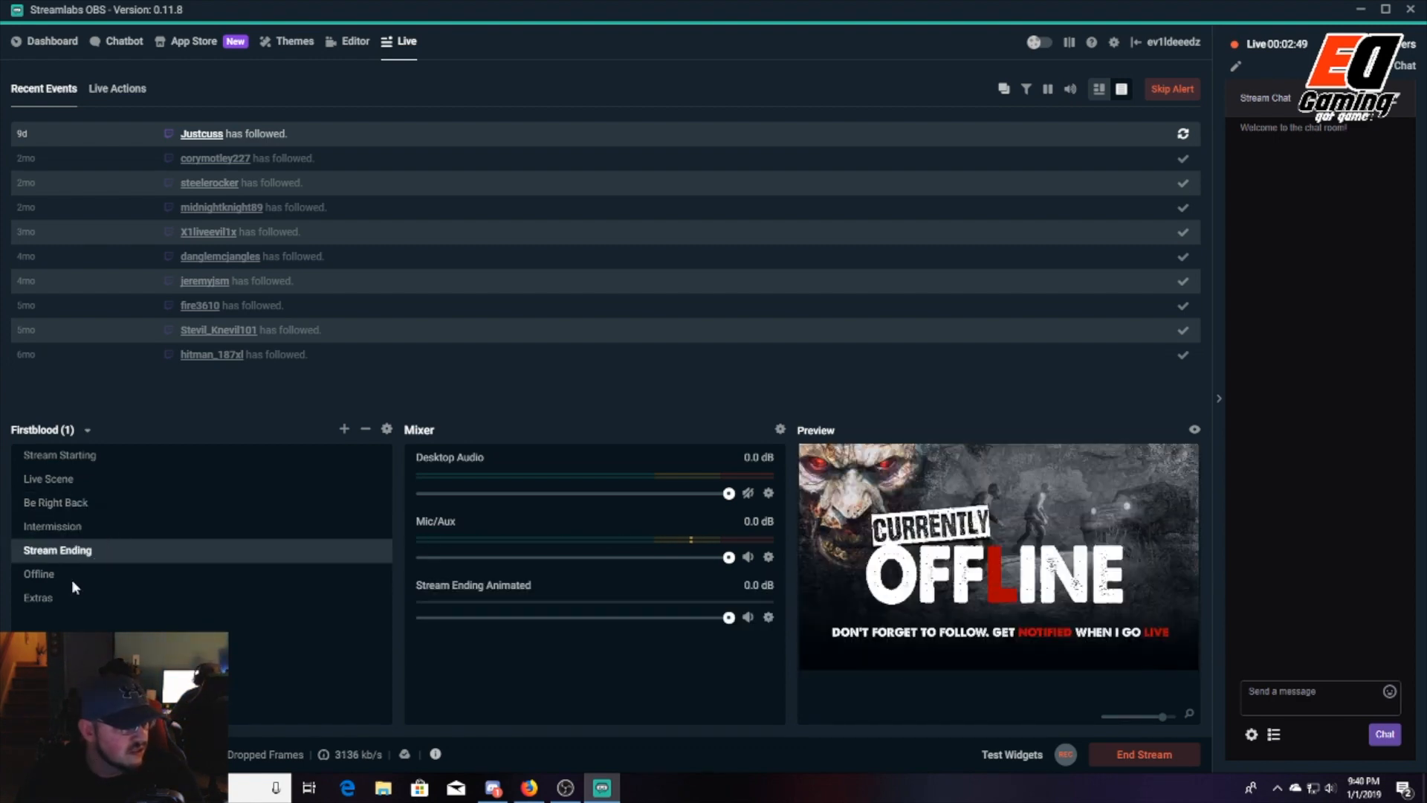
{"action": "left_click", "coordinate": [38, 573]}
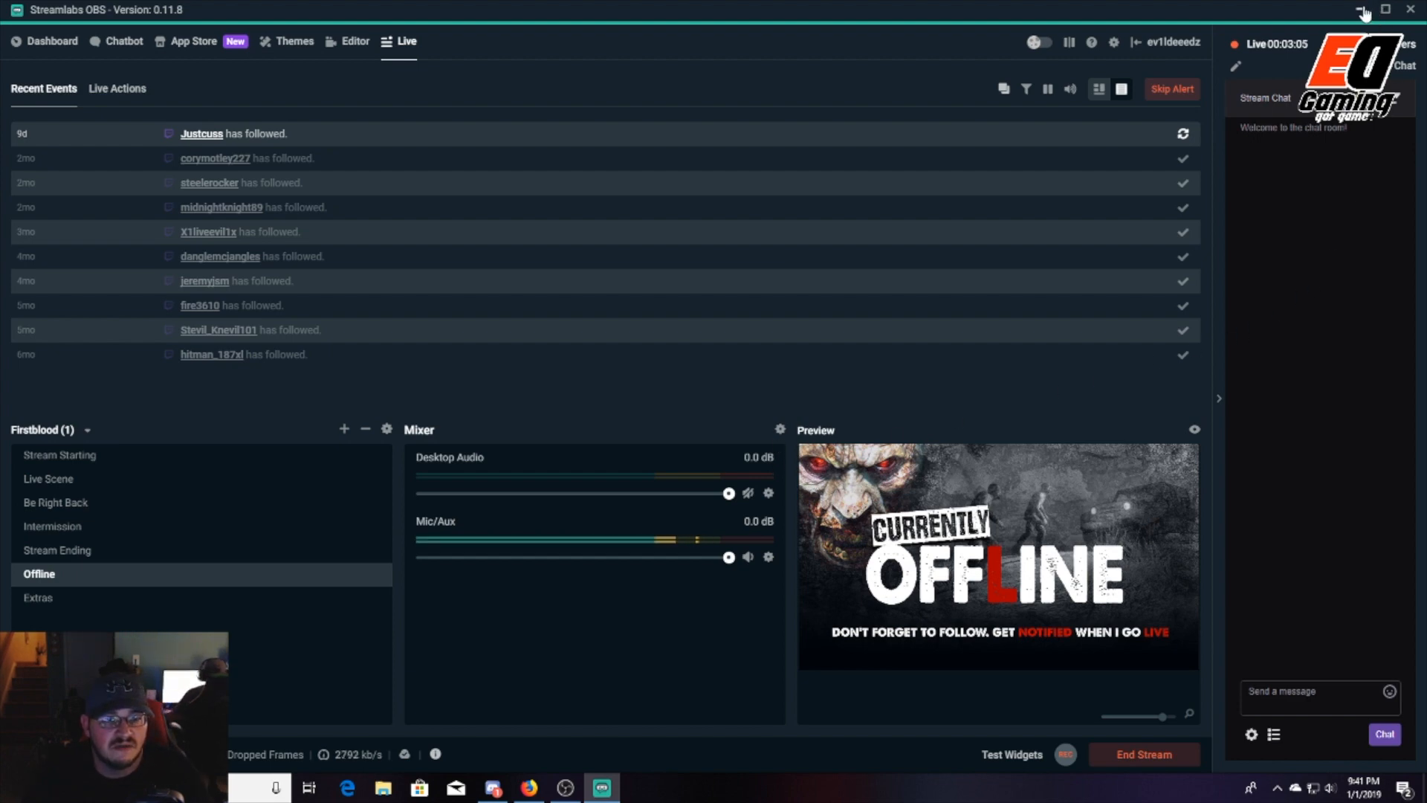
- Exit Streamlabs OBS and confirm quitting while the stream is still live
{"action": "left_click", "coordinate": [1409, 9]}
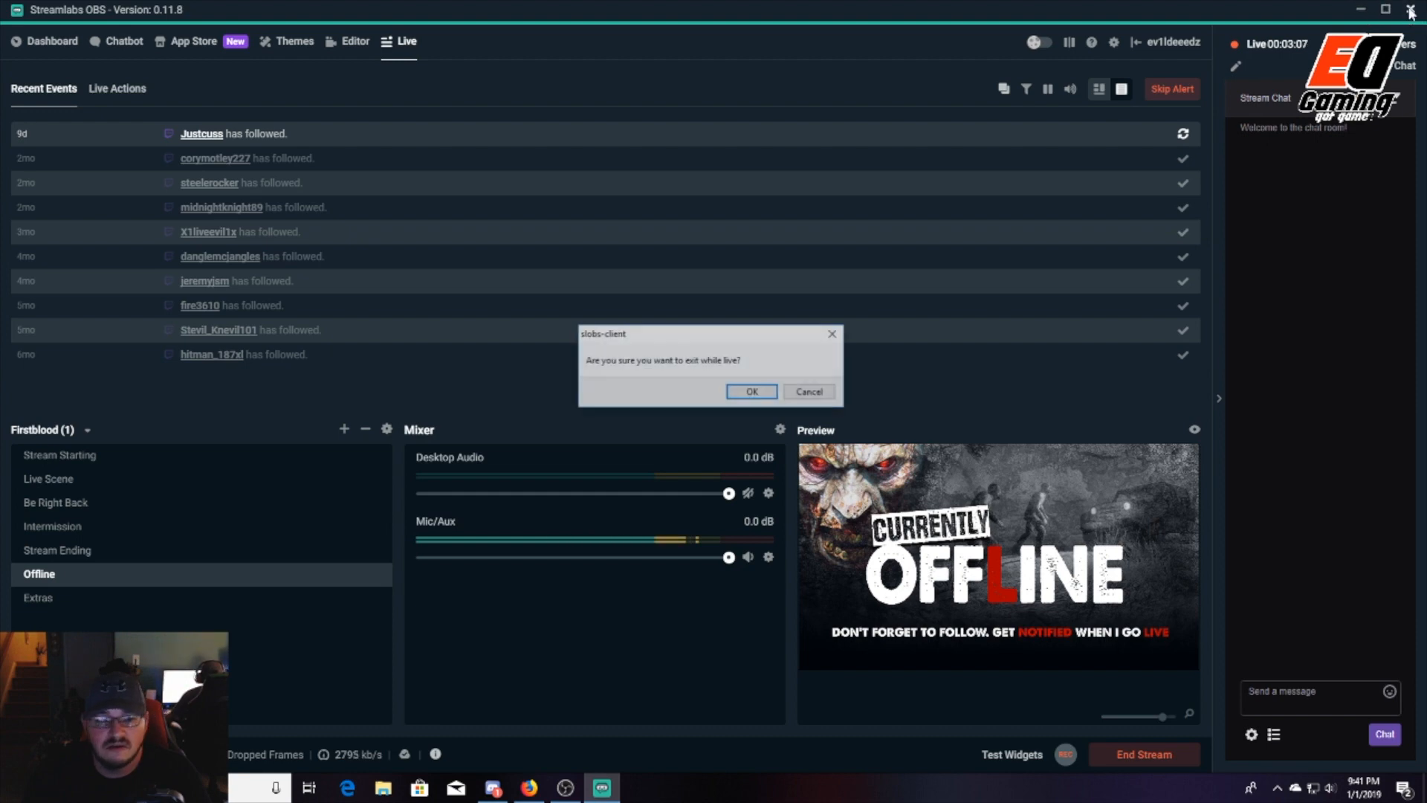
{"action": "left_click", "coordinate": [750, 391]}
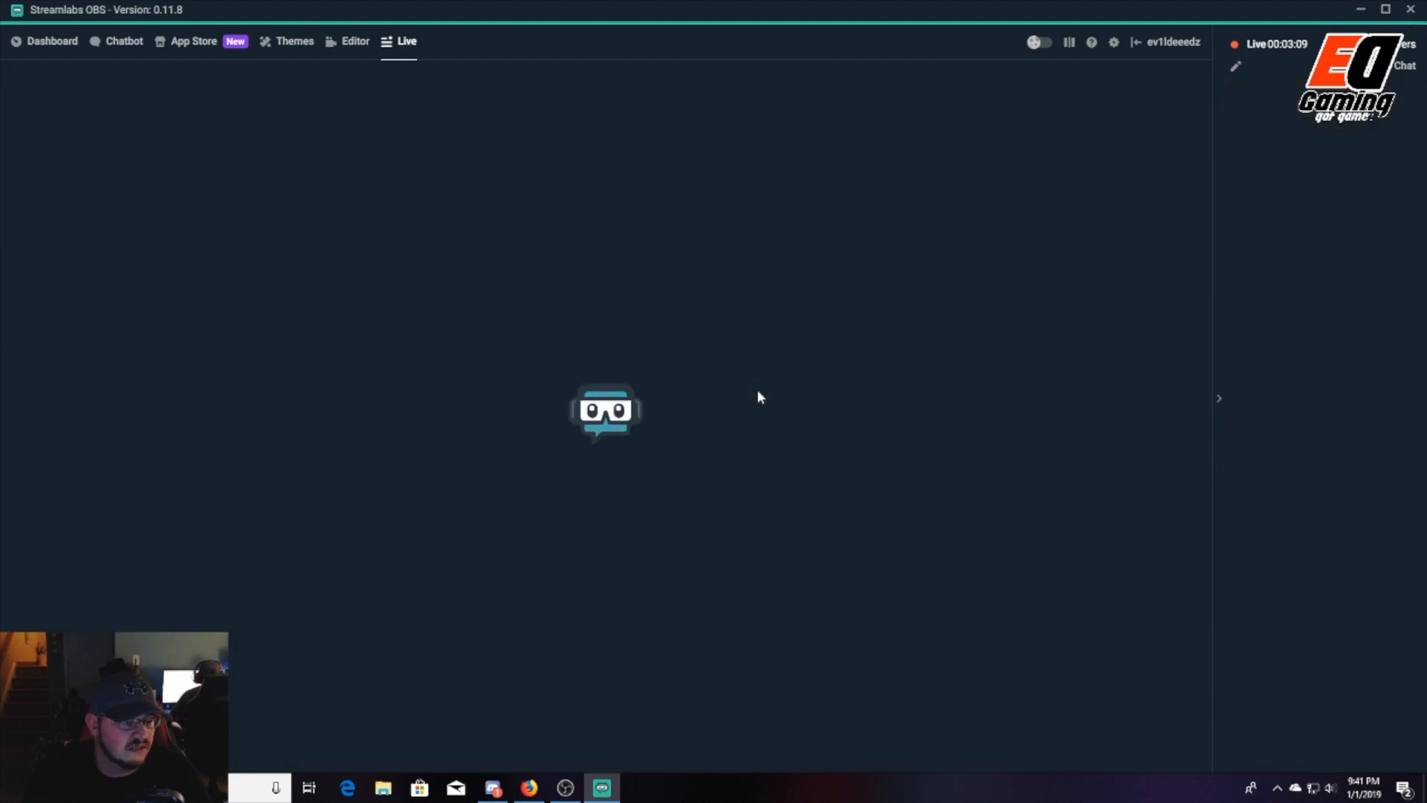